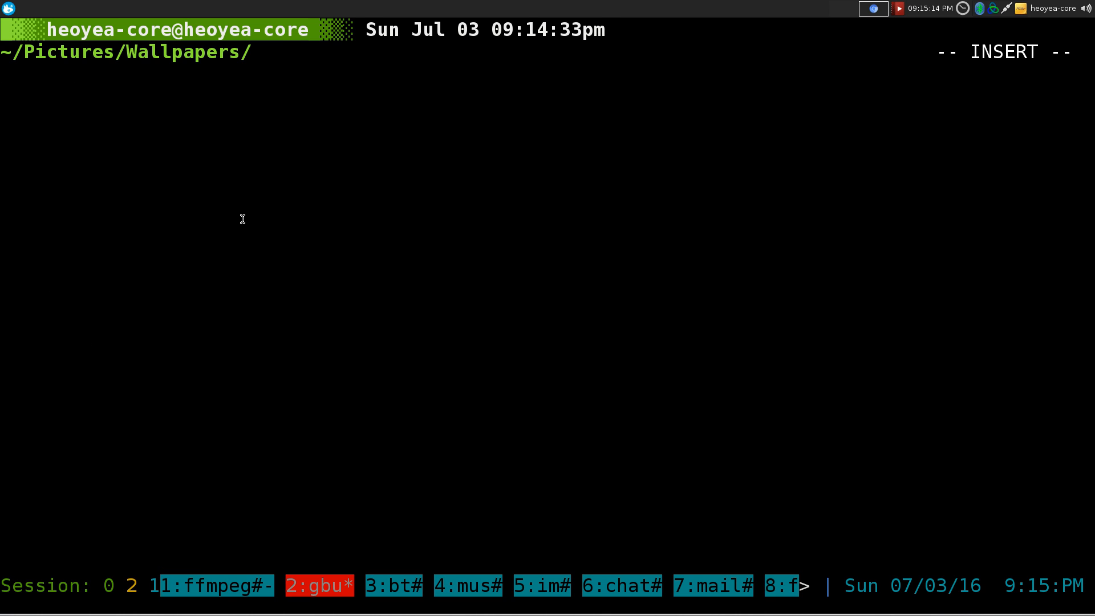
List the renameutils package files with pkm-list, showing qmv, qcp, icp, imv and deurlname
text(pkm-list renameutils)
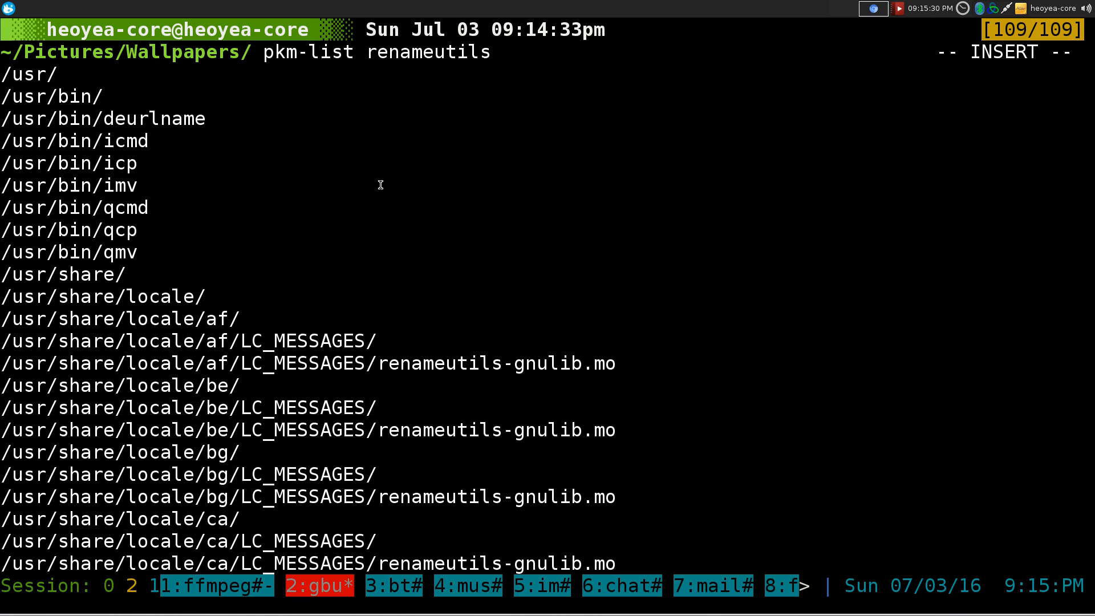
mouse_move(352, 179)
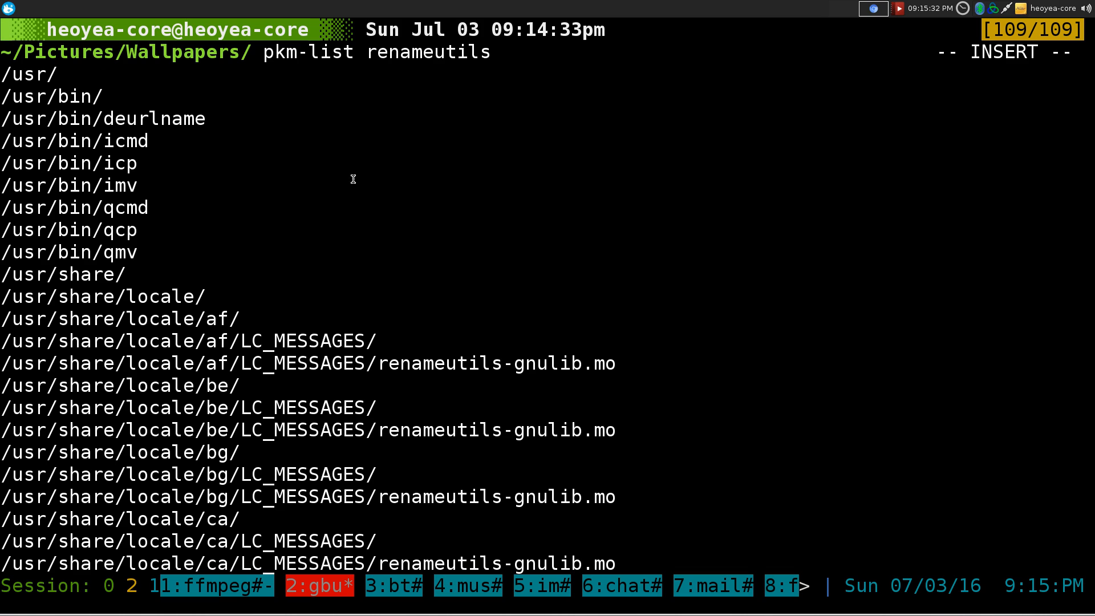
mouse_move(307, 144)
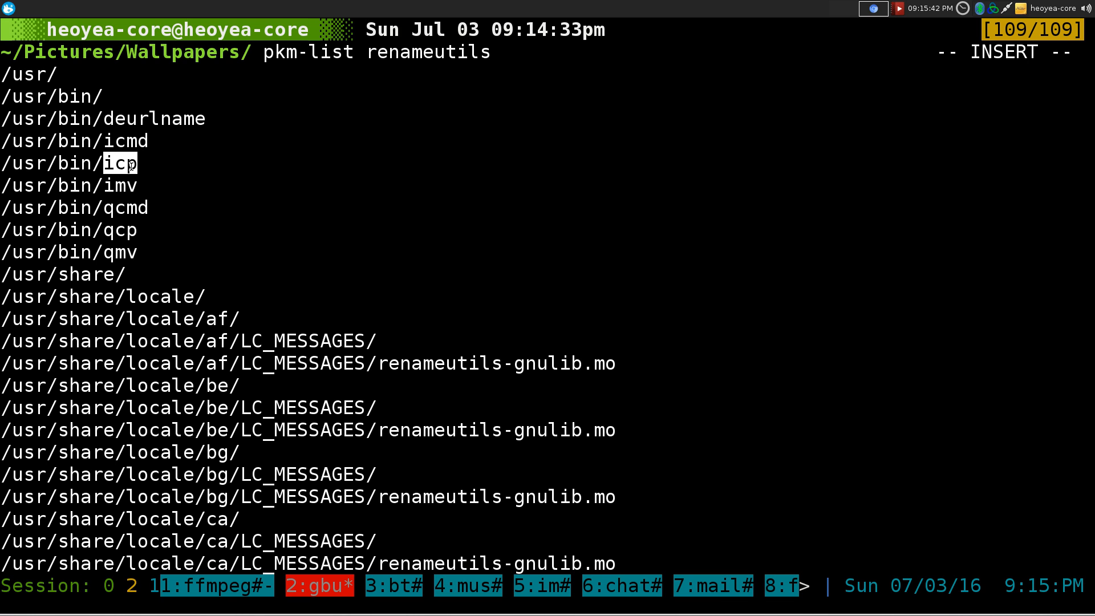
key(j)
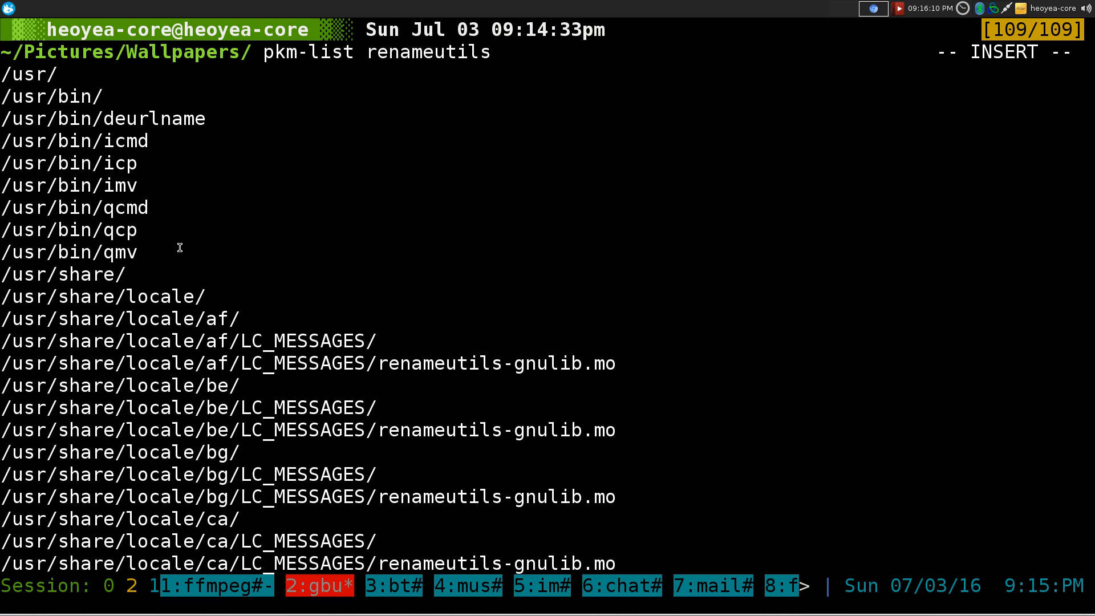
mouse_move(101, 234)
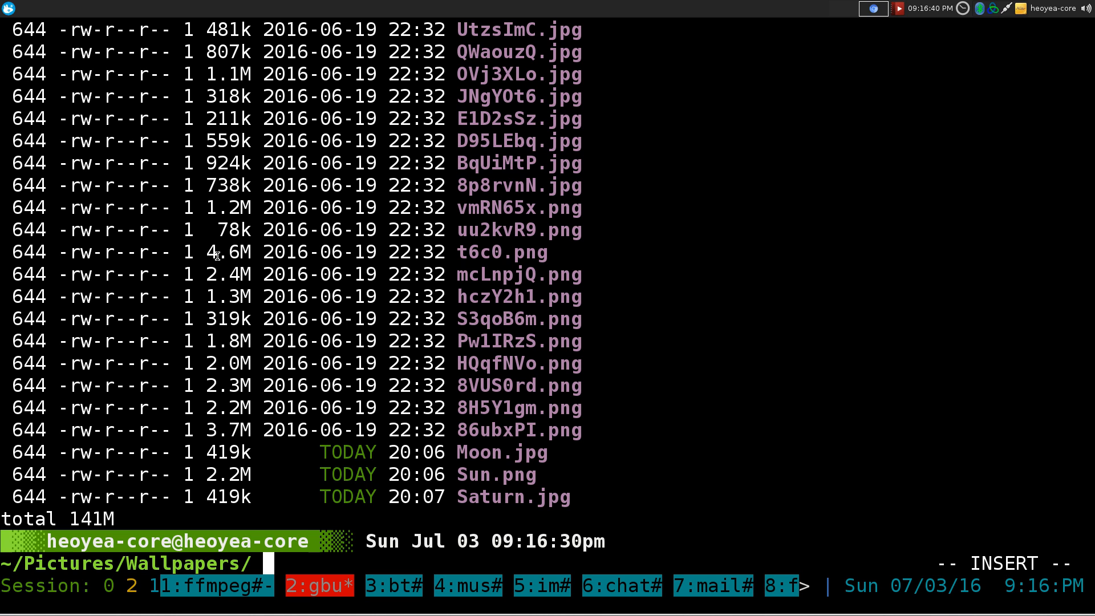
Start qmv on all *.jpg wallpapers in the folder
text(qmv)
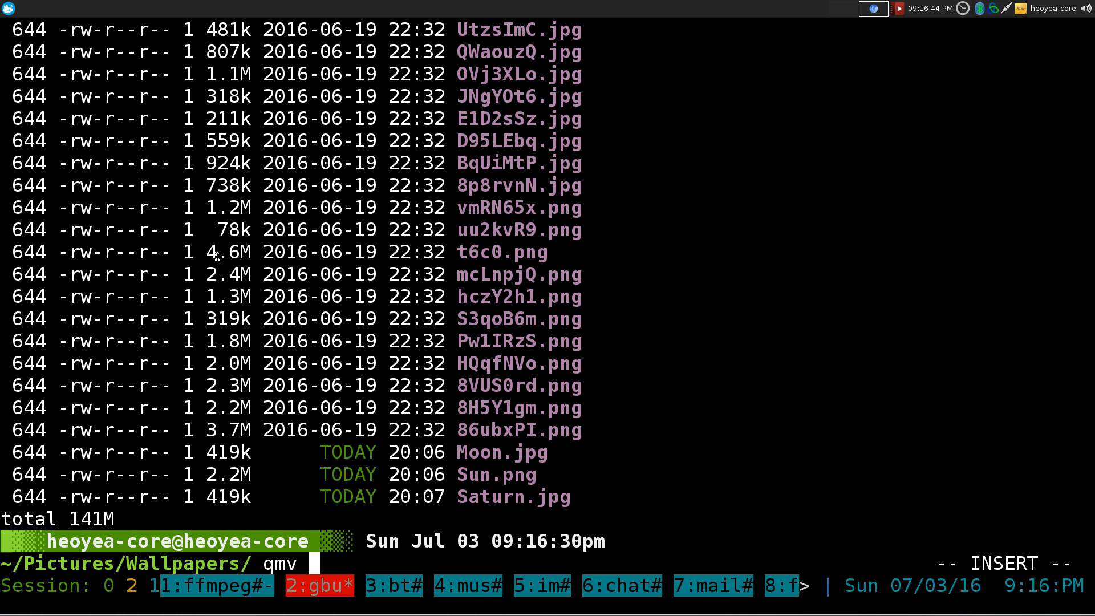
text(*.jpg)
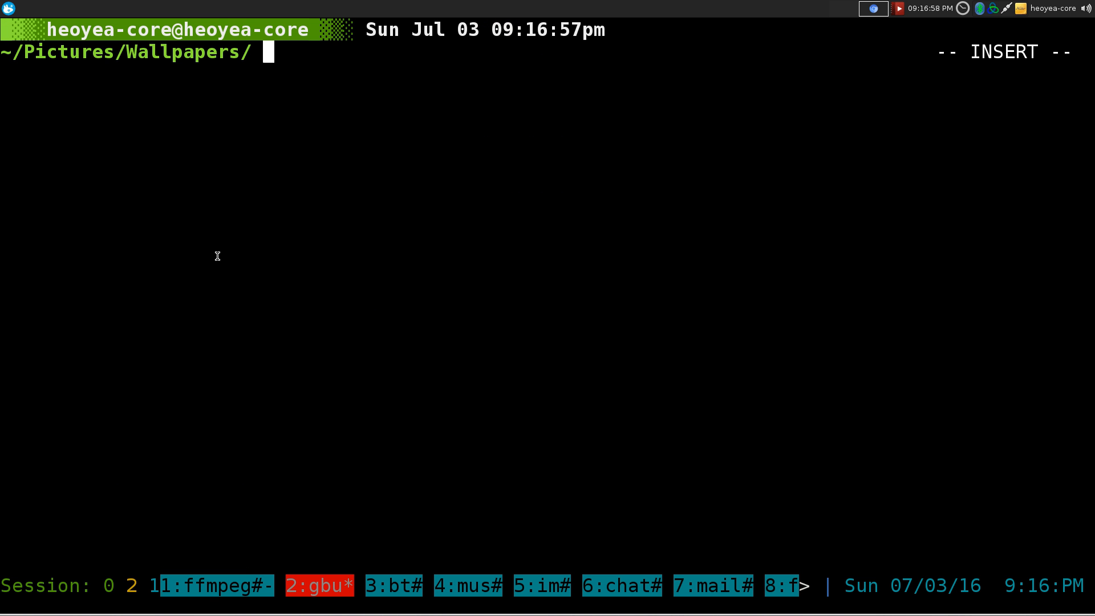
In qmv, rename 3kQDr7i.jpg to Car.jpg and 7W8gBa1.jpg to Trucks.jpg, then apply
text(q)
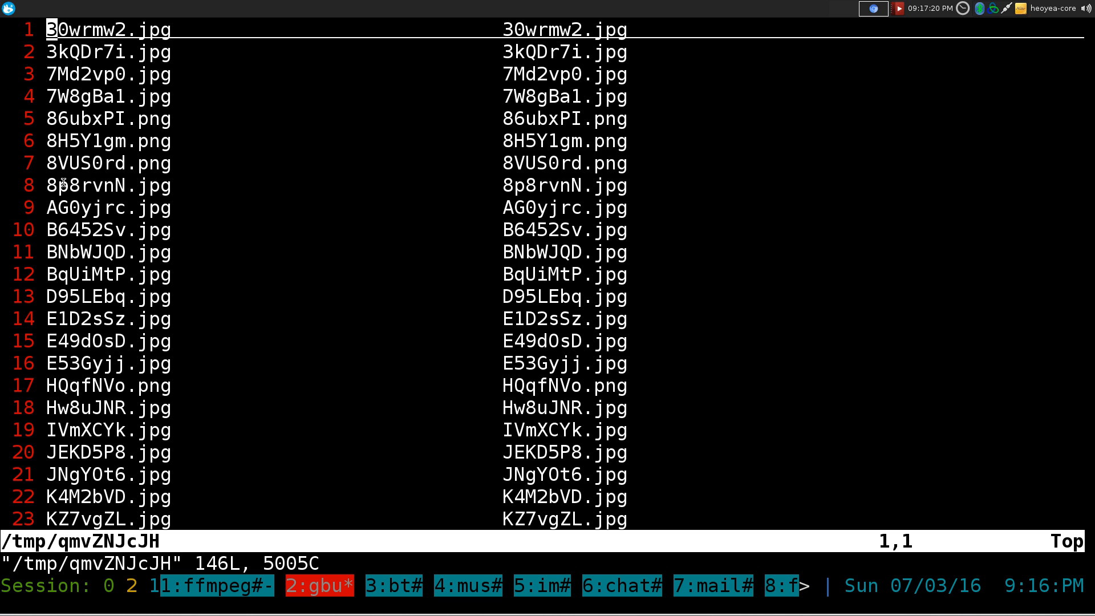
mouse_move(513, 143)
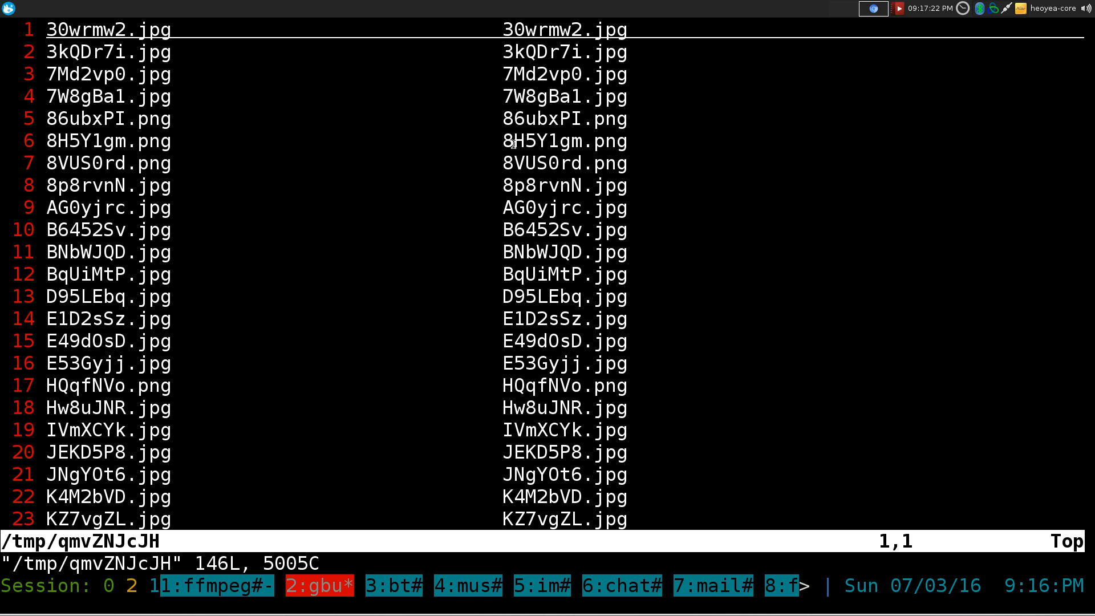
mouse_move(687, 369)
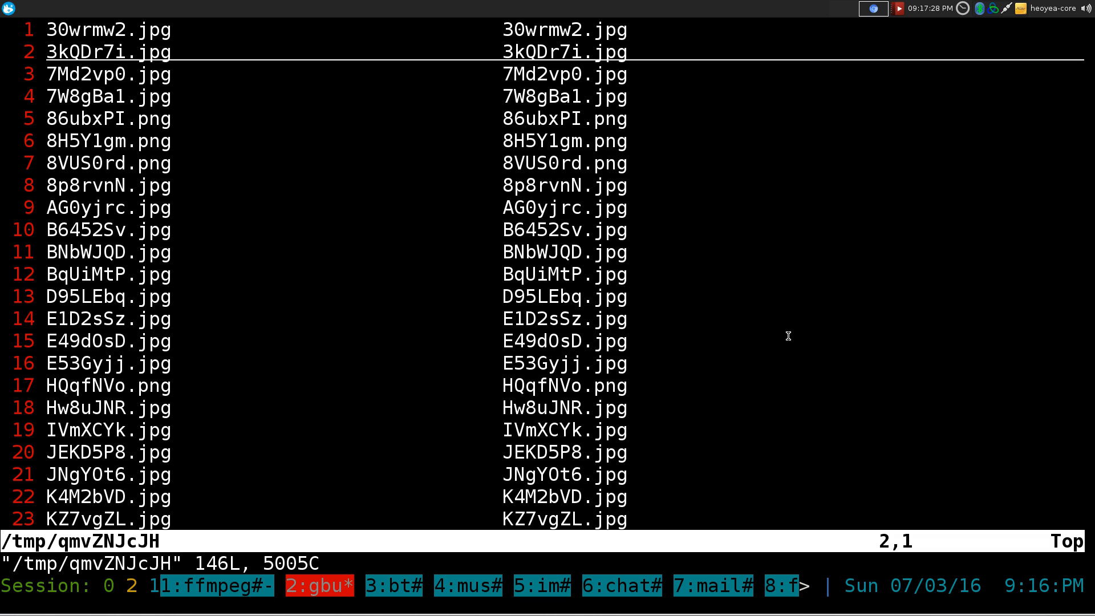
key(V)
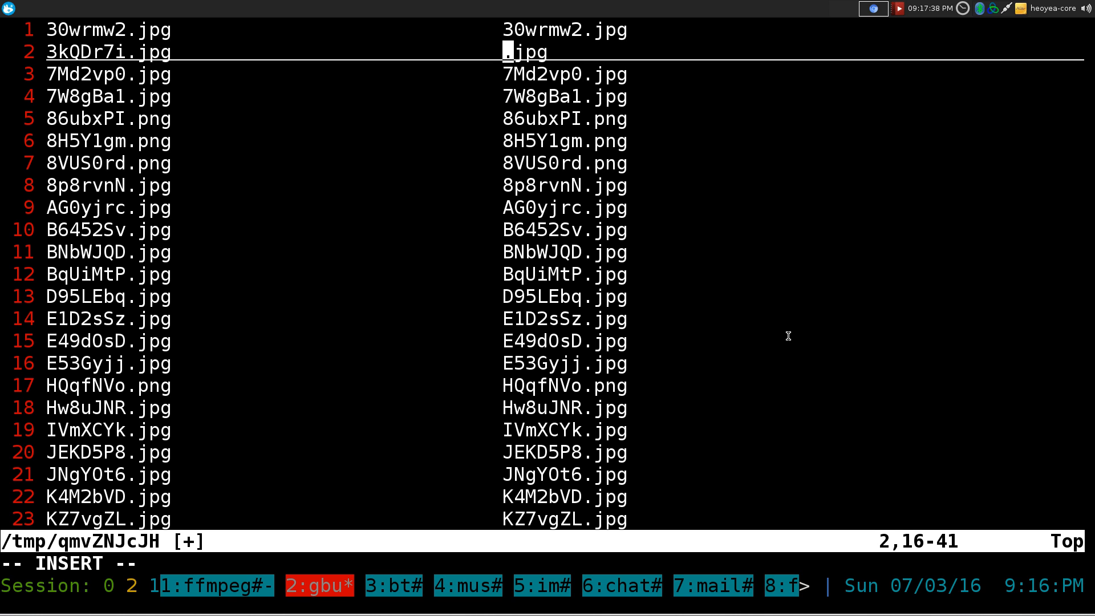
text(Car)
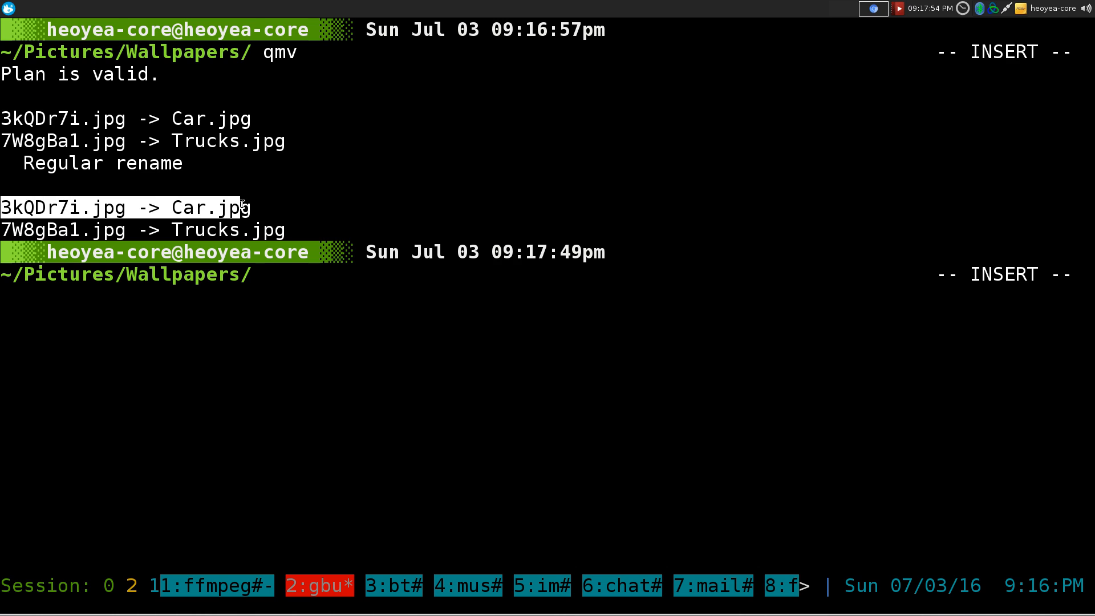
key(Enter)
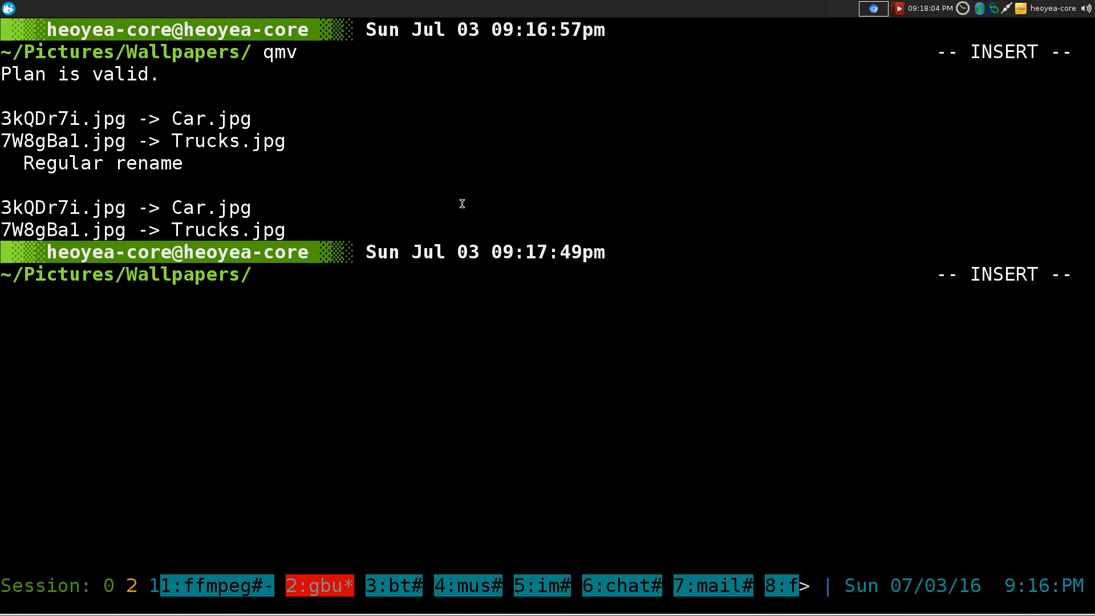
text(qmv)
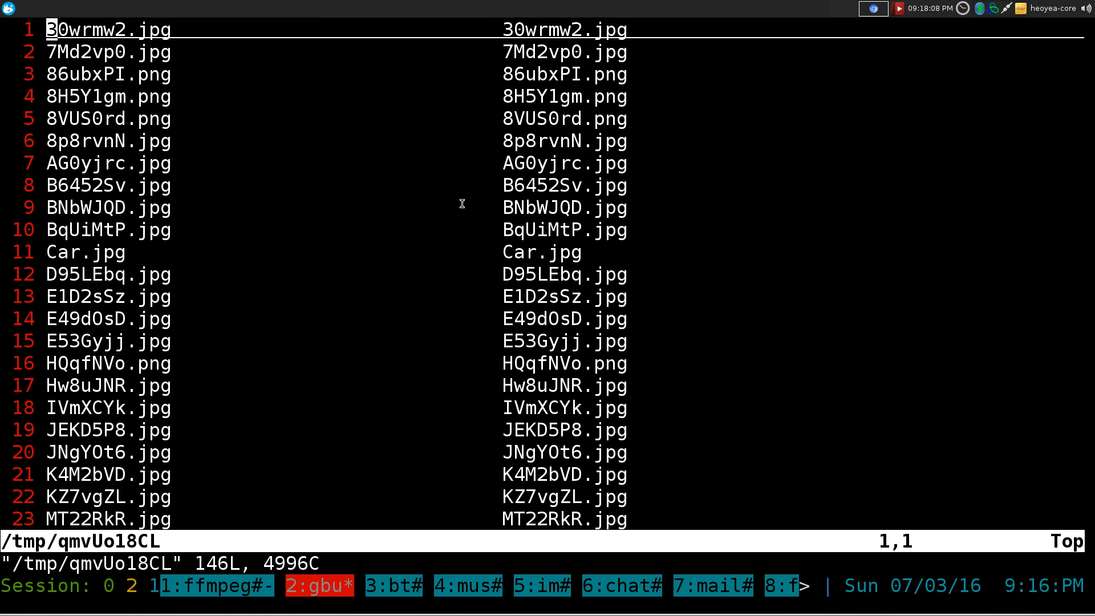
mouse_move(316, 203)
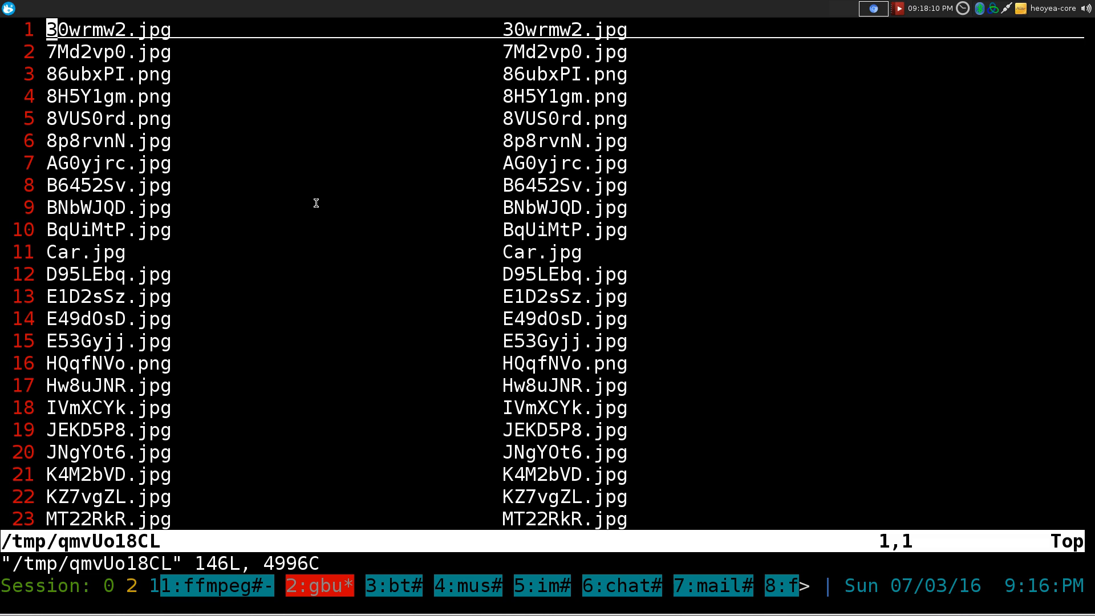
mouse_move(544, 242)
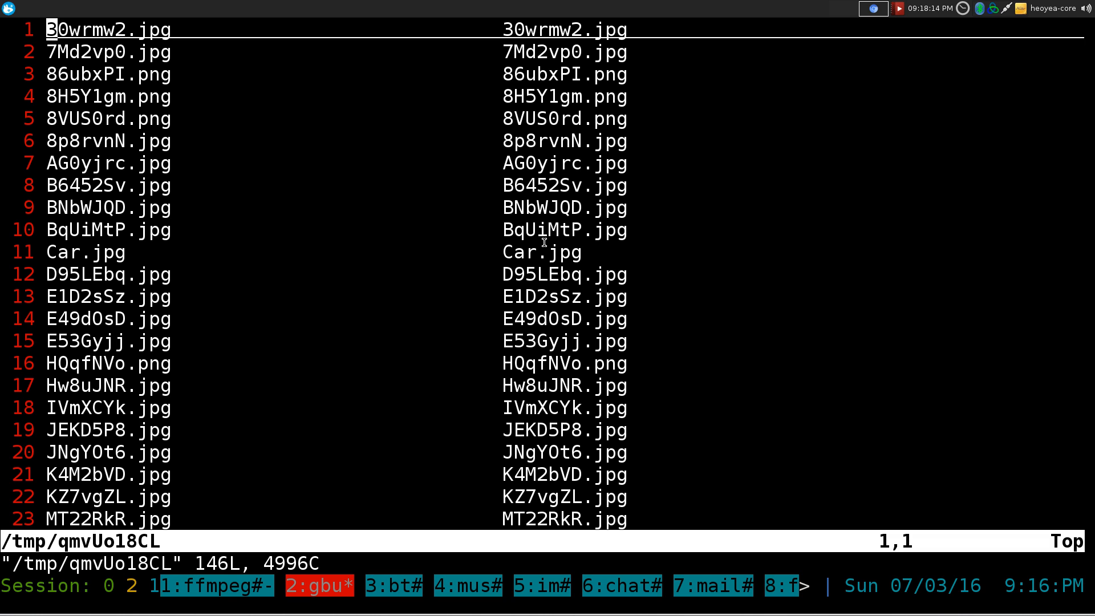
mouse_move(590, 253)
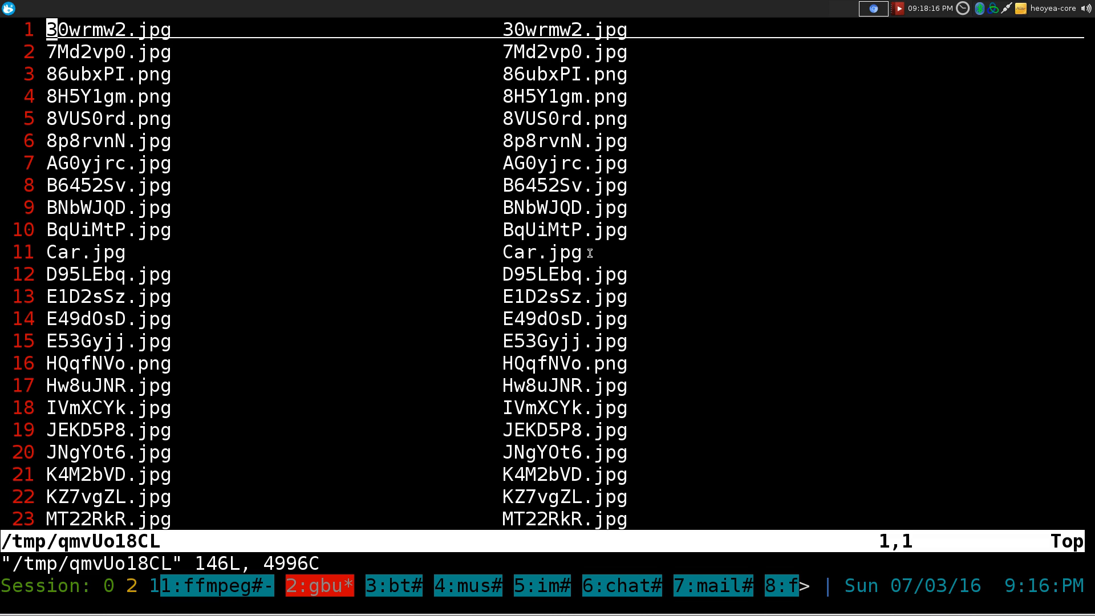
text(/jpg)
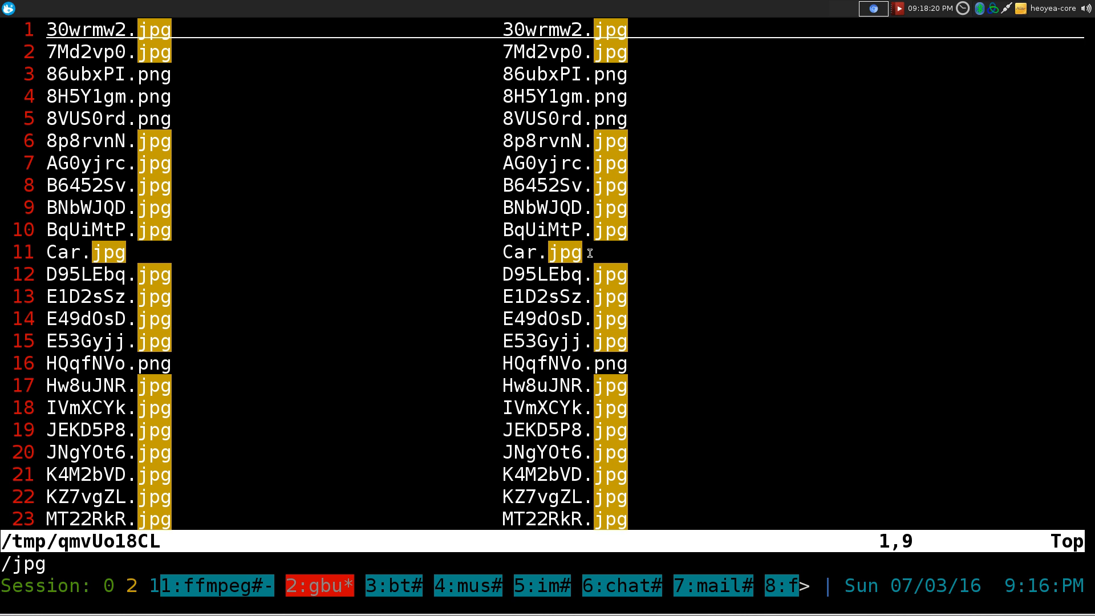
text(:%s///g)
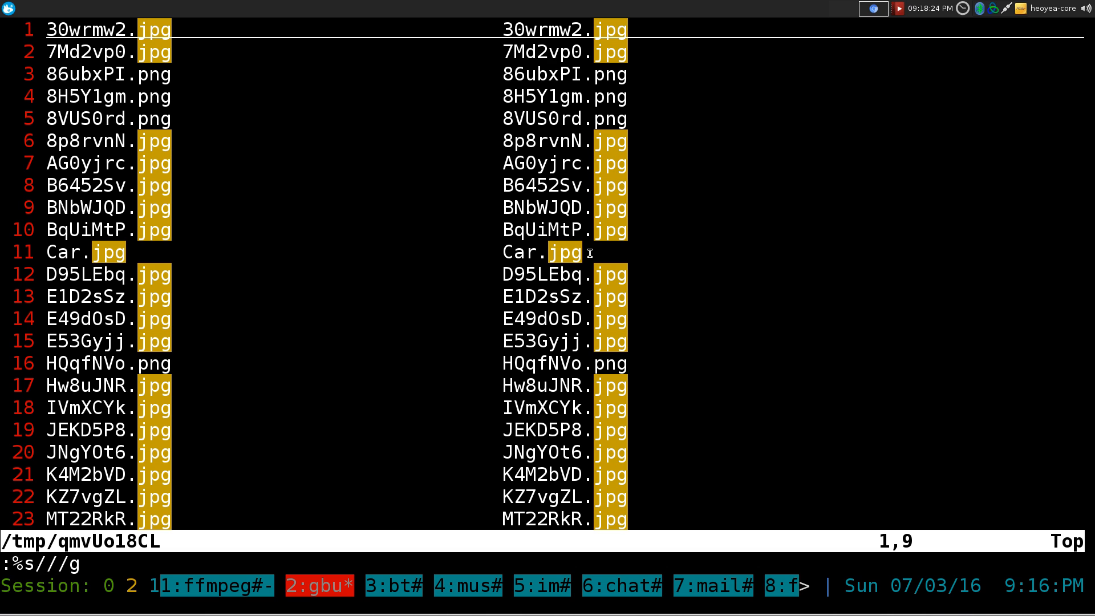
text(gif)
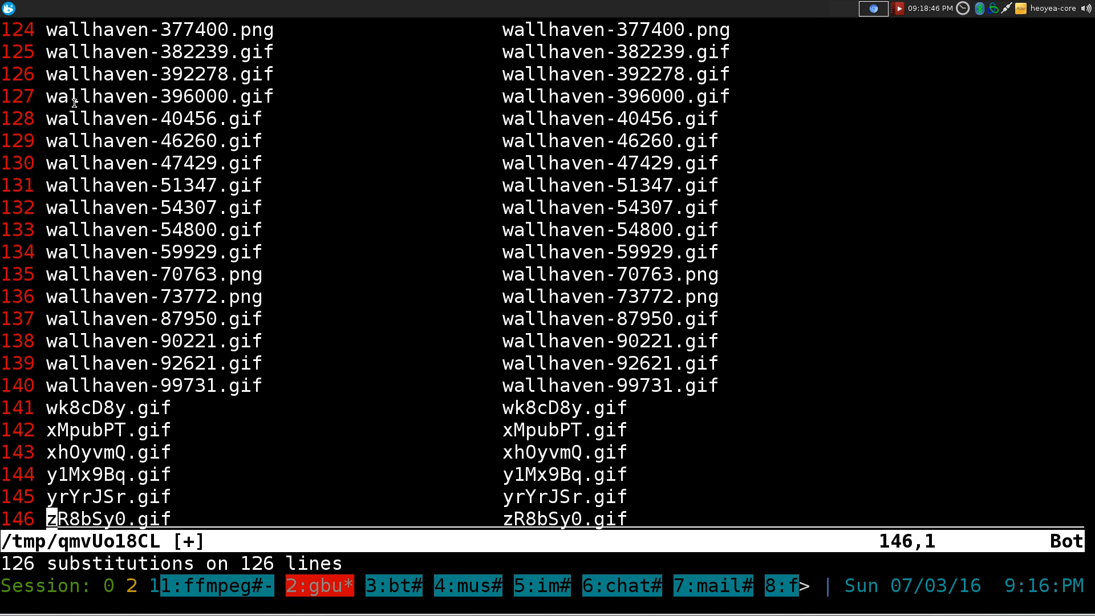
mouse_move(344, 343)
text(qmv -)
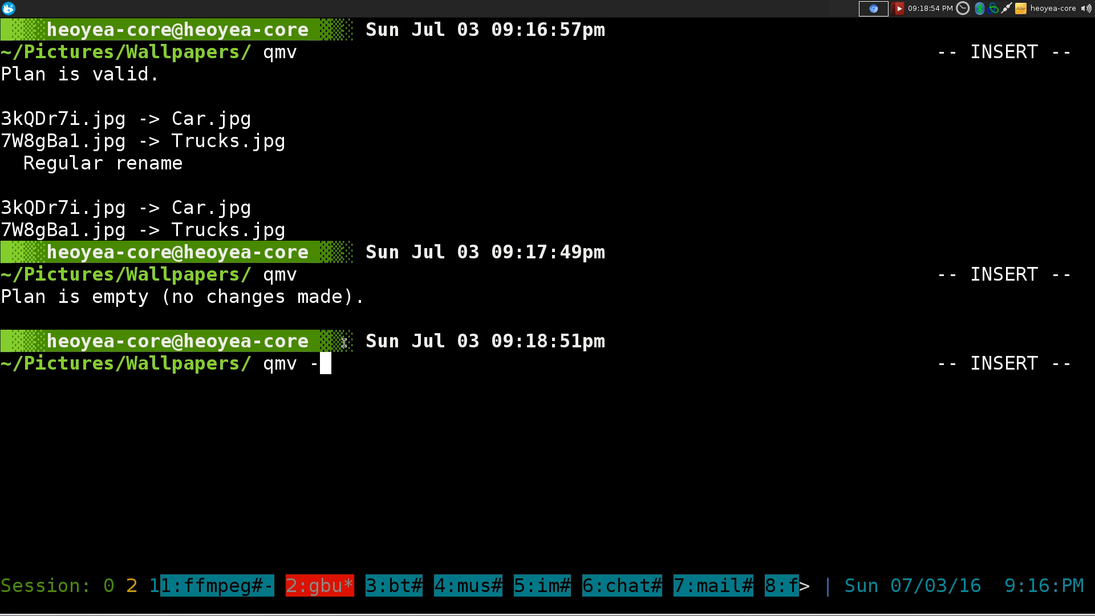
Run qmv -f do in destination-only format and rename 8H5Y1gm.png to MiniVan.png
text(f)
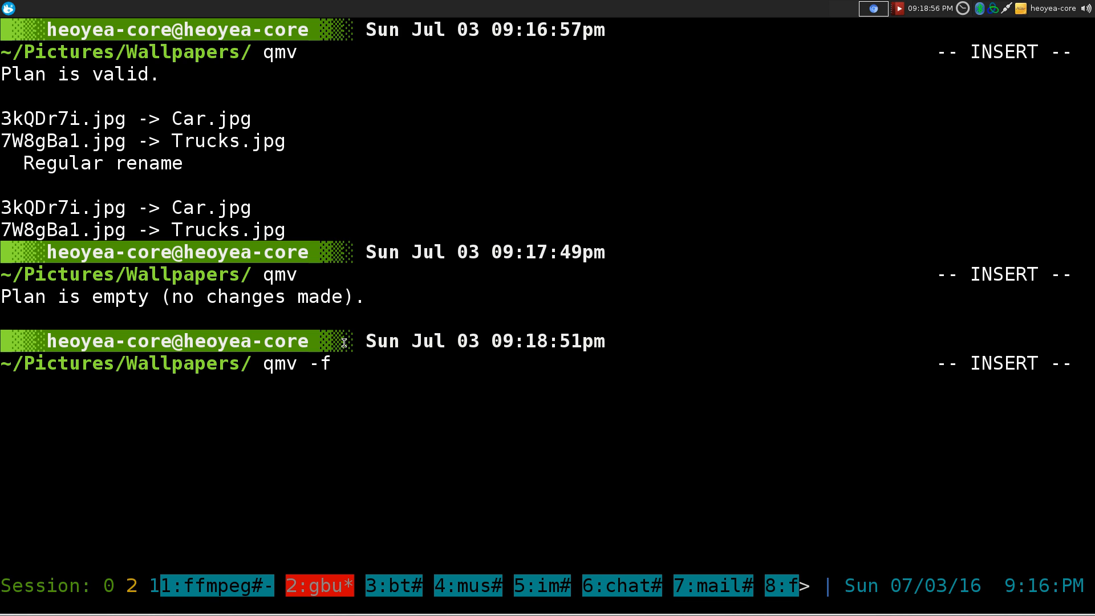
text(d)
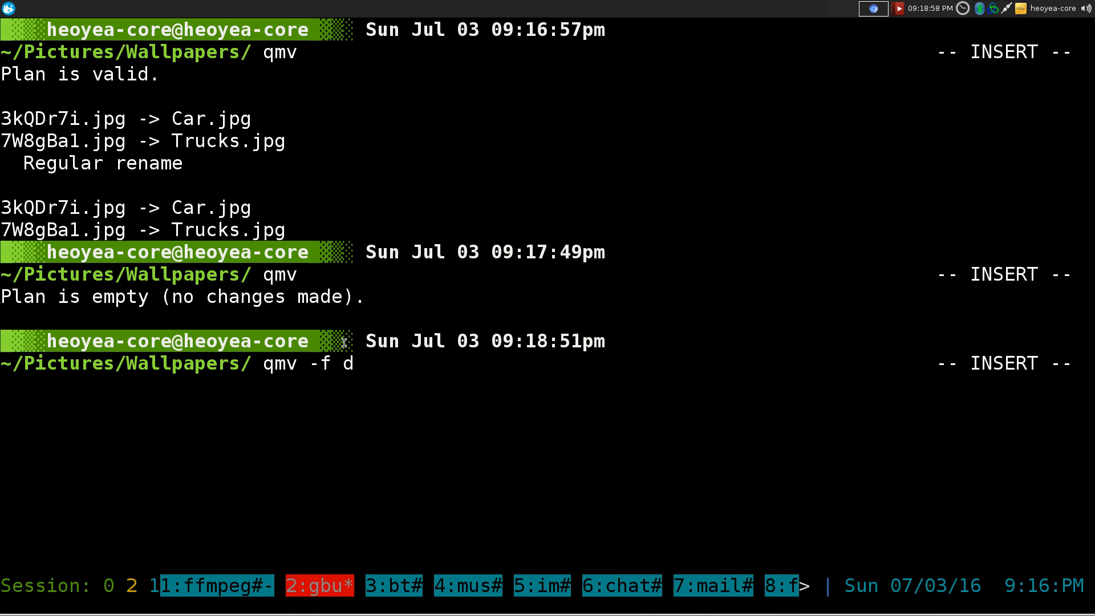
text(o)
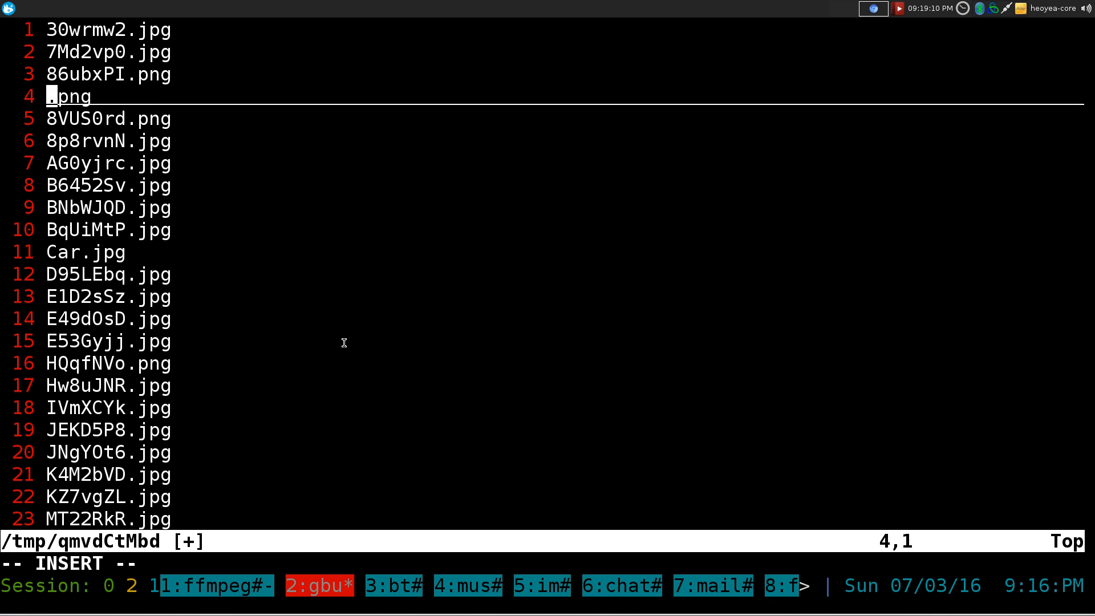
text(M)
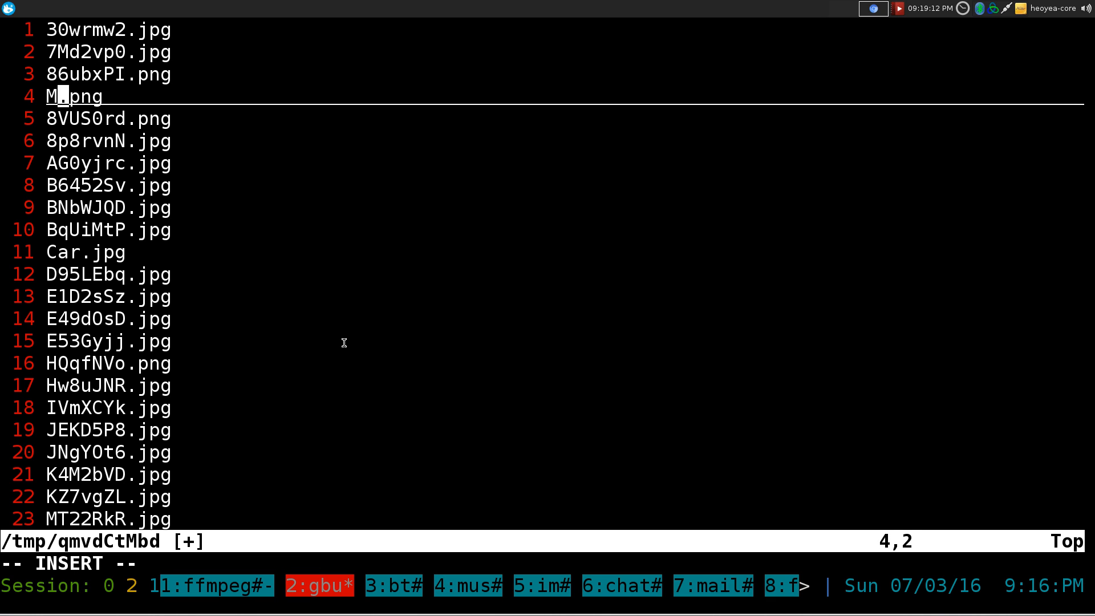
text(iniVan)
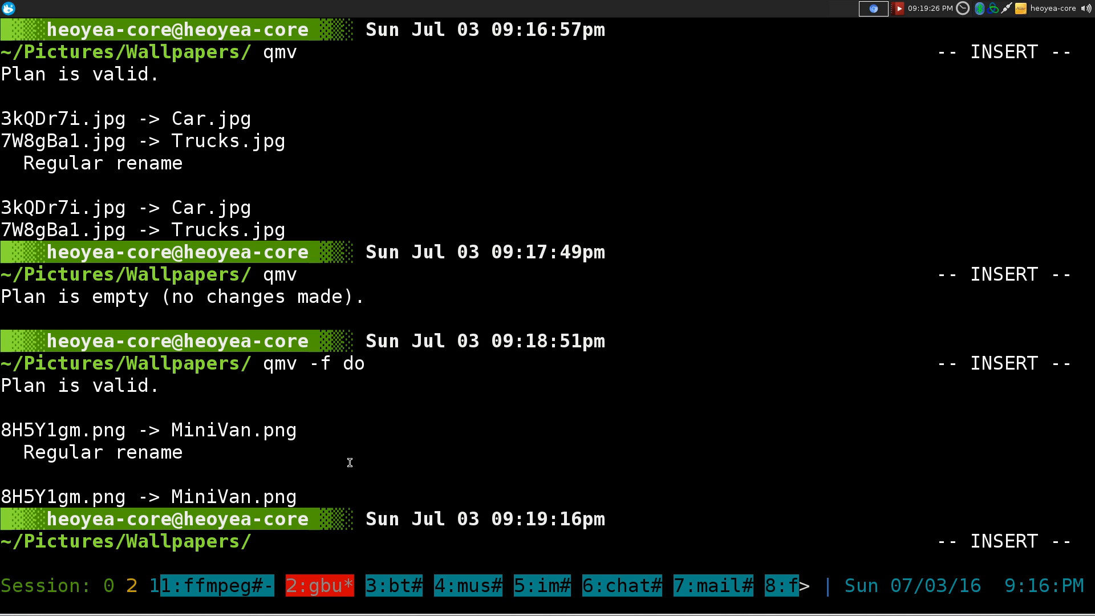
mouse_move(391, 499)
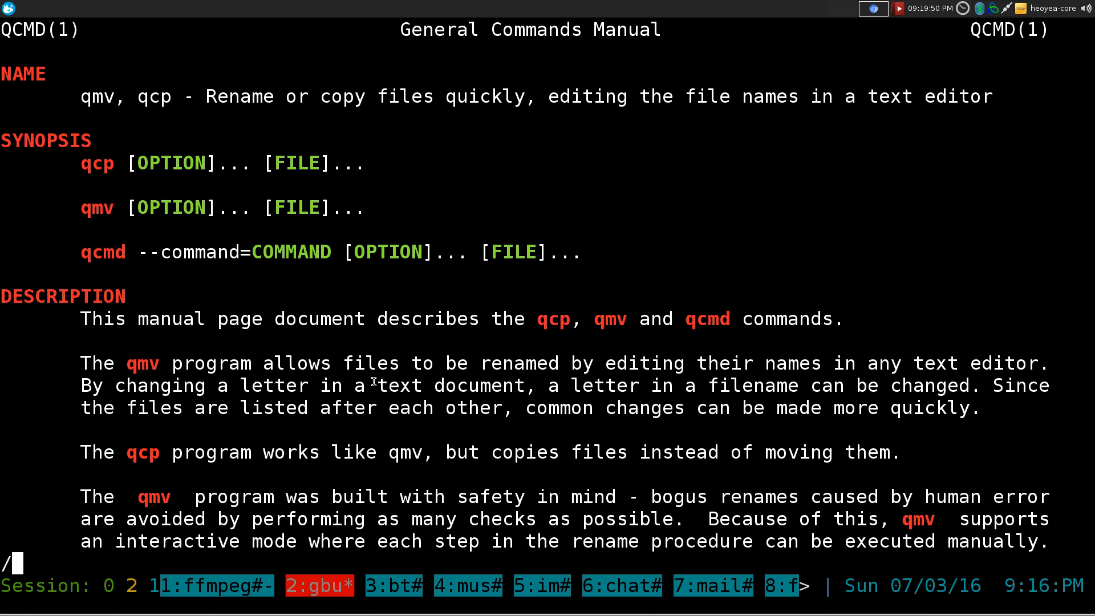
Scroll the qmv manual down to the -f format and dual-column format options
scroll(down, 3)
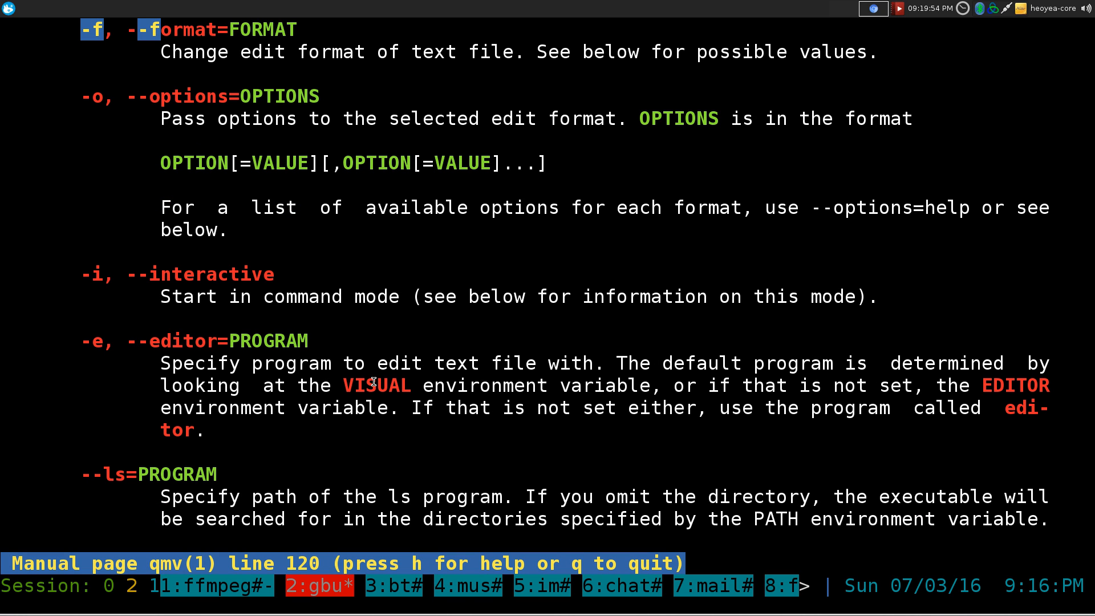
scroll(down, 3)
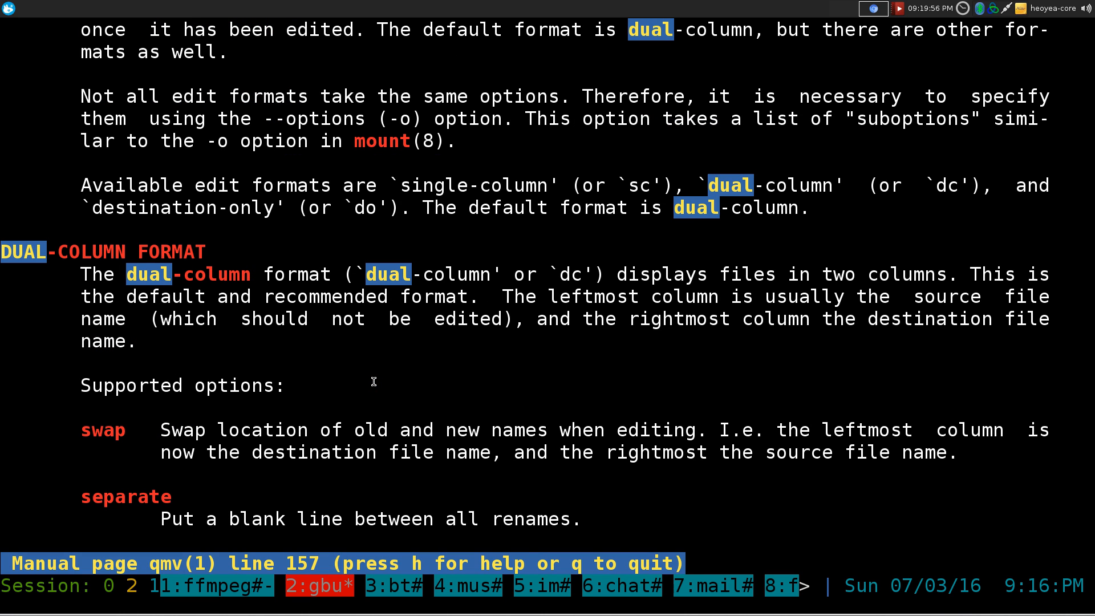
mouse_move(406, 186)
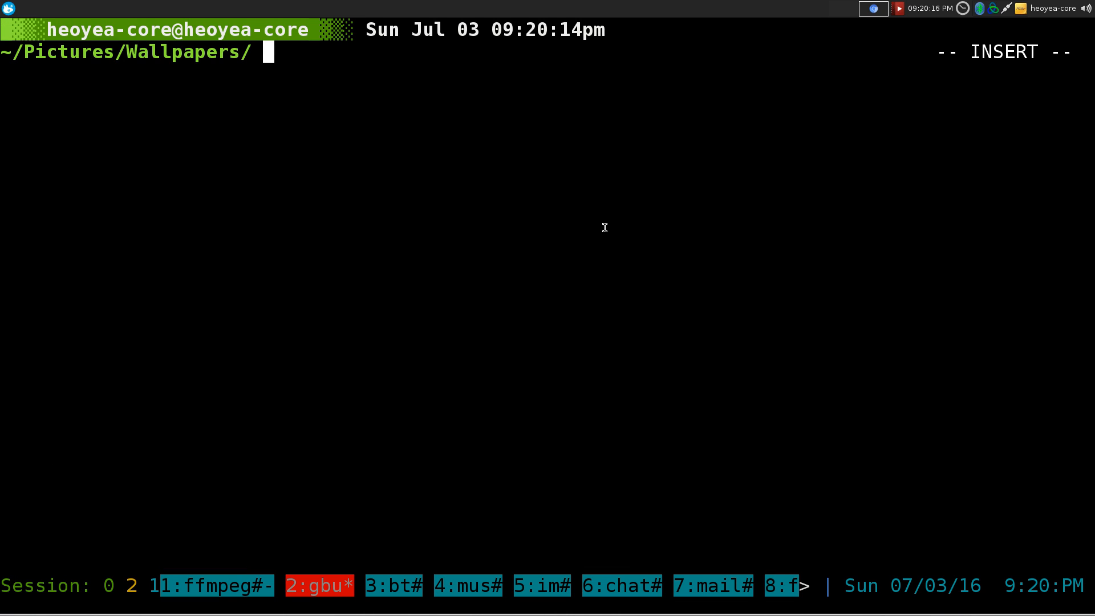
With qcp, copy 7Md2vp0.jpg to Limo.jpg and 86ubxPI.png to Bikes.png
text(qcp)
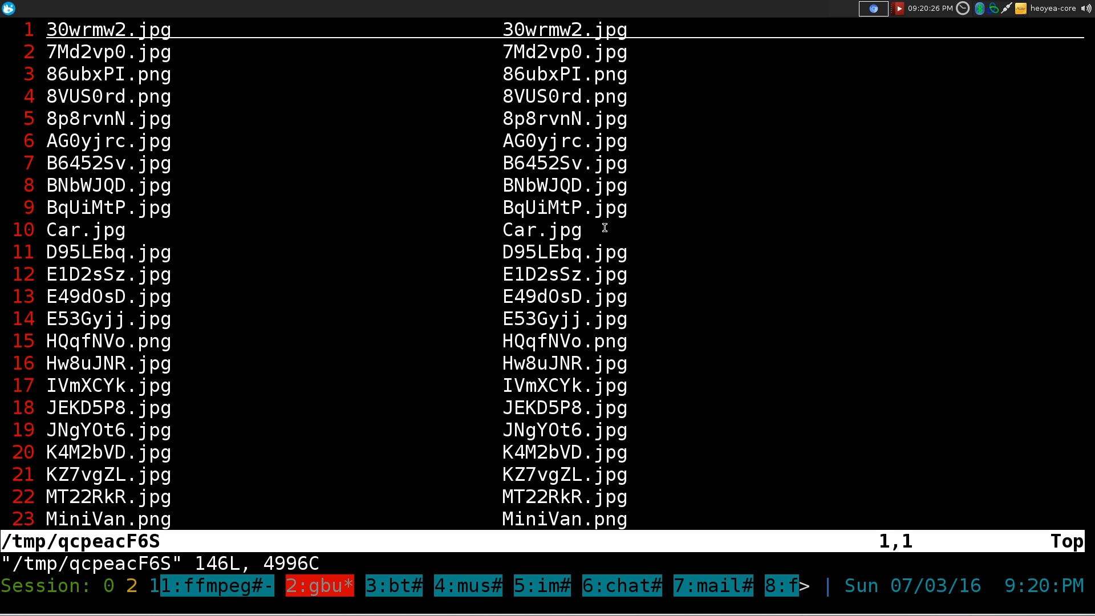
key(j)
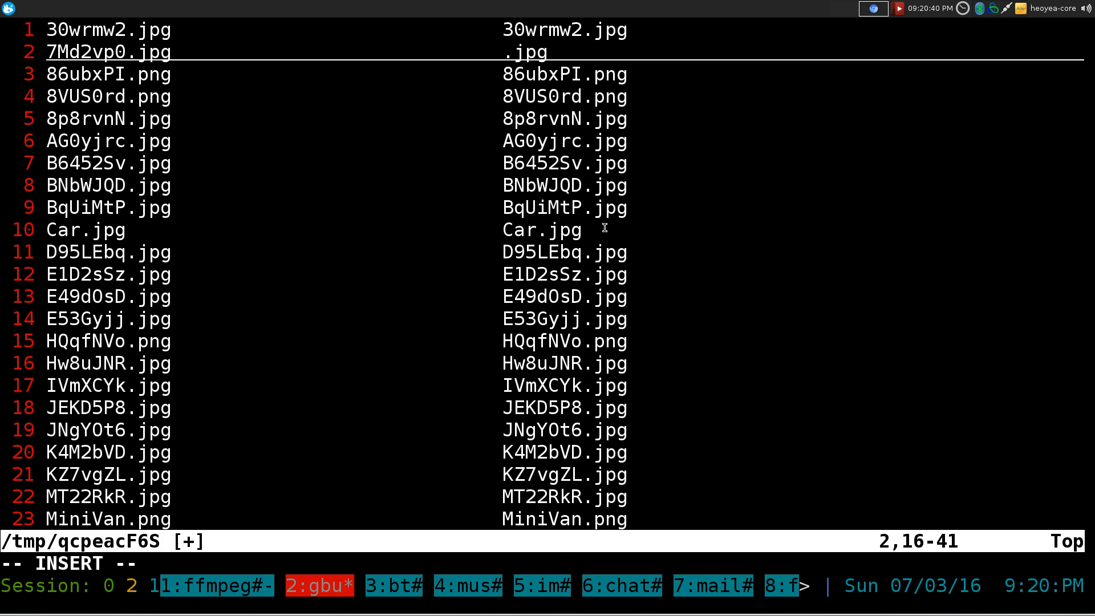
text(Limo)
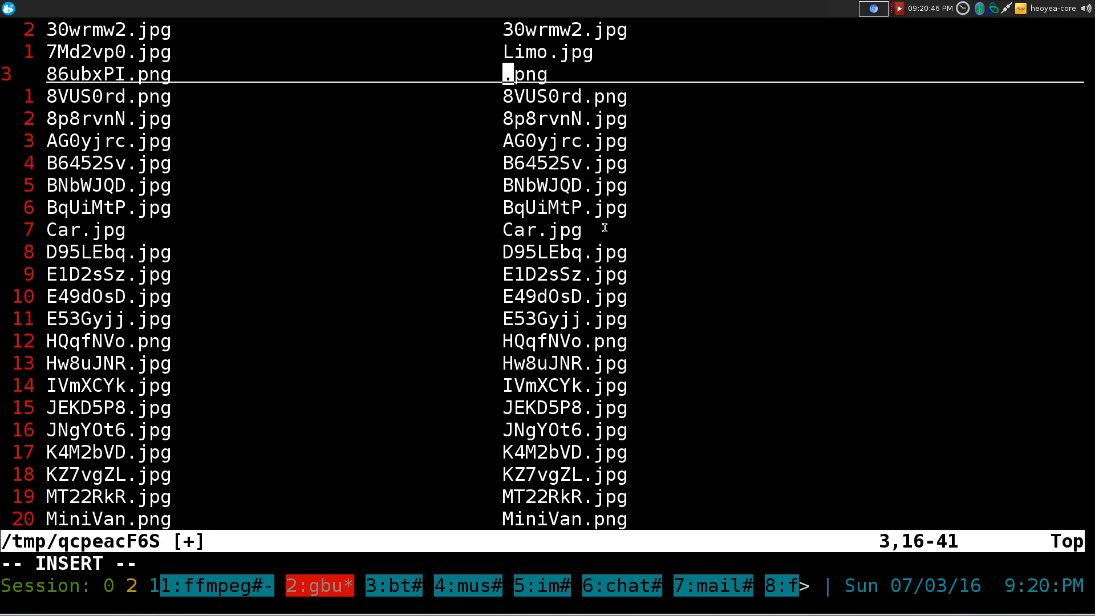
text(Bike)
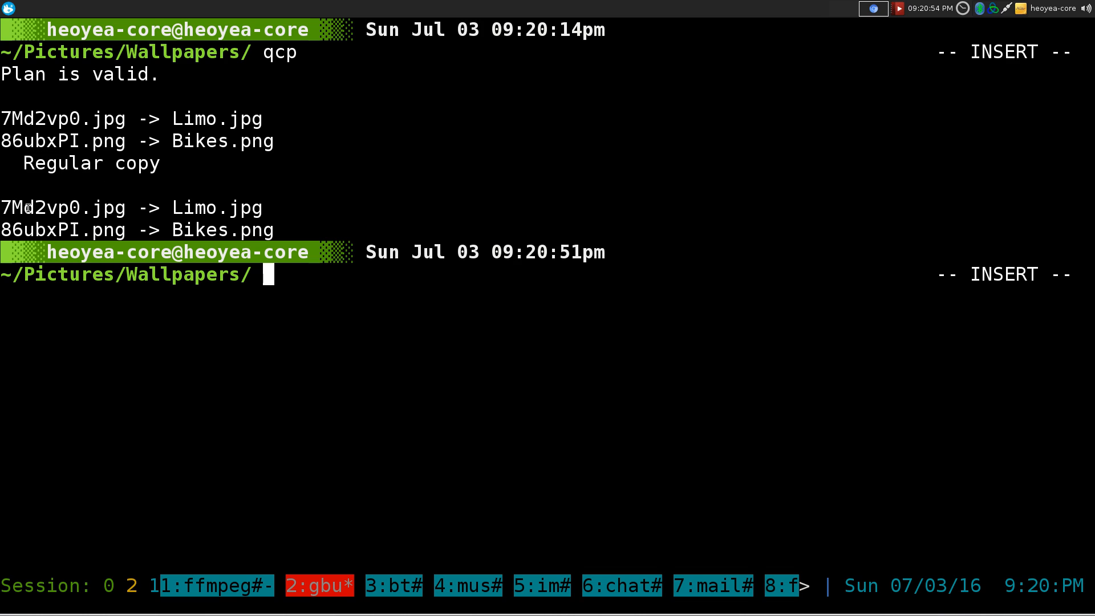
mouse_move(79, 208)
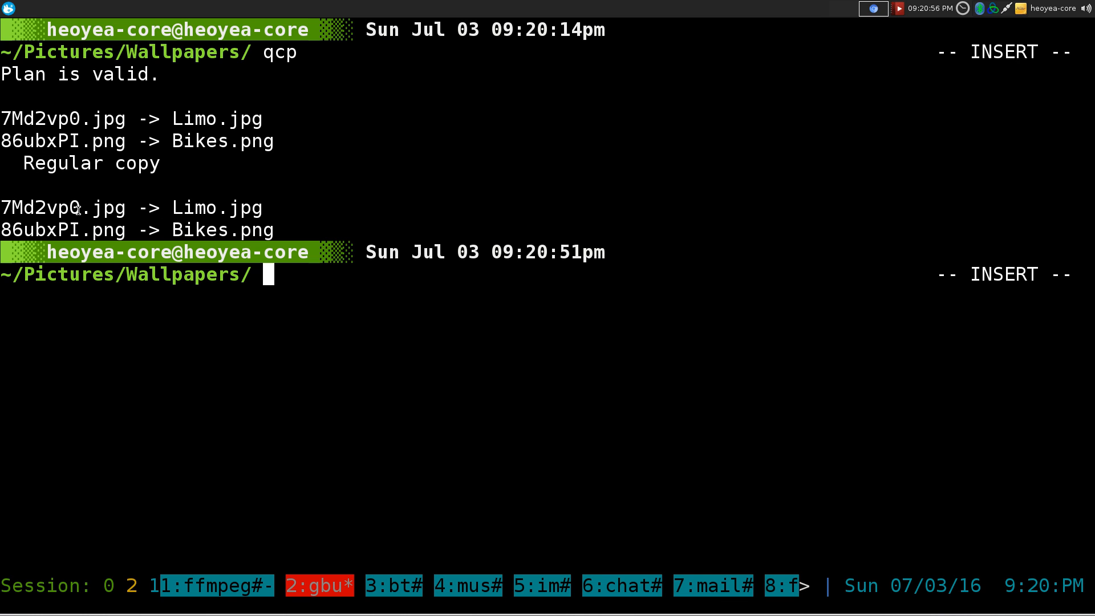
mouse_move(556, 235)
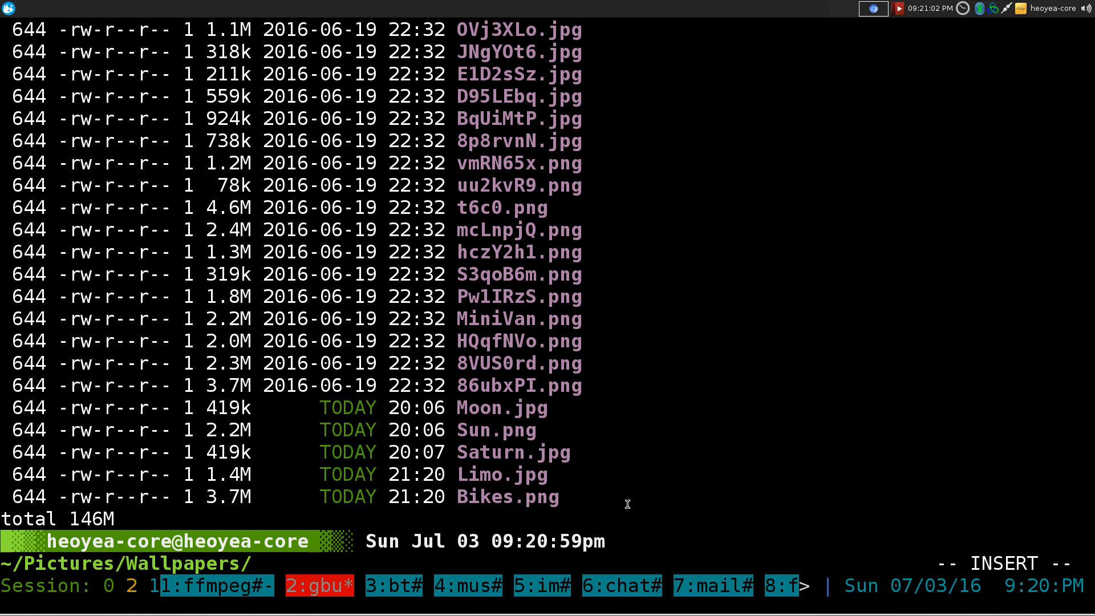
List the folder to confirm Limo.jpg and Bikes.png, then start qcp in destination-only form
text(lst)
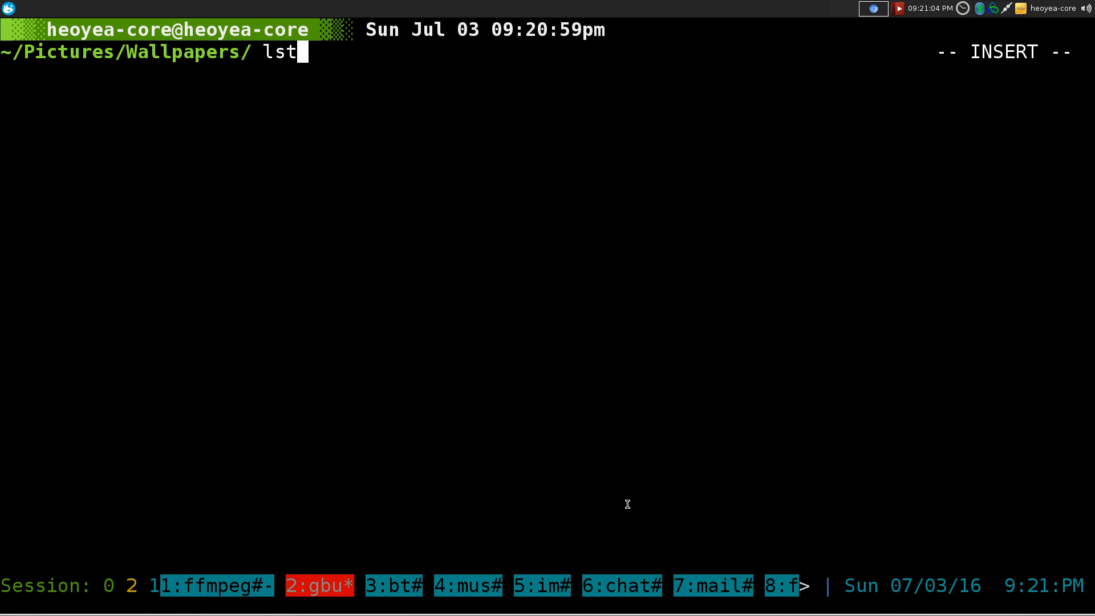
text(man qmv)
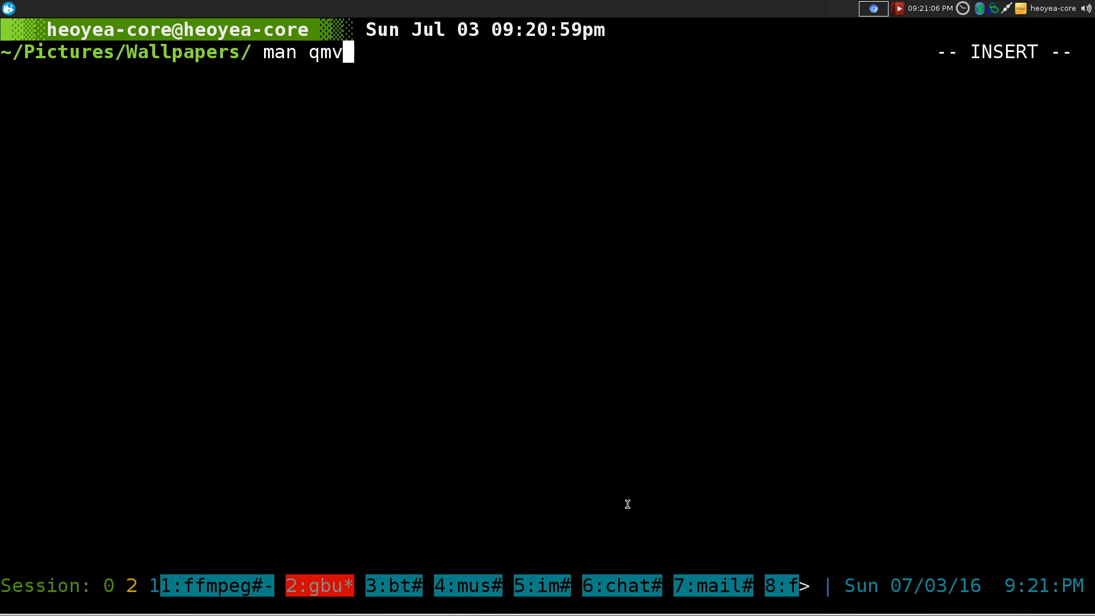
text(qcp -)
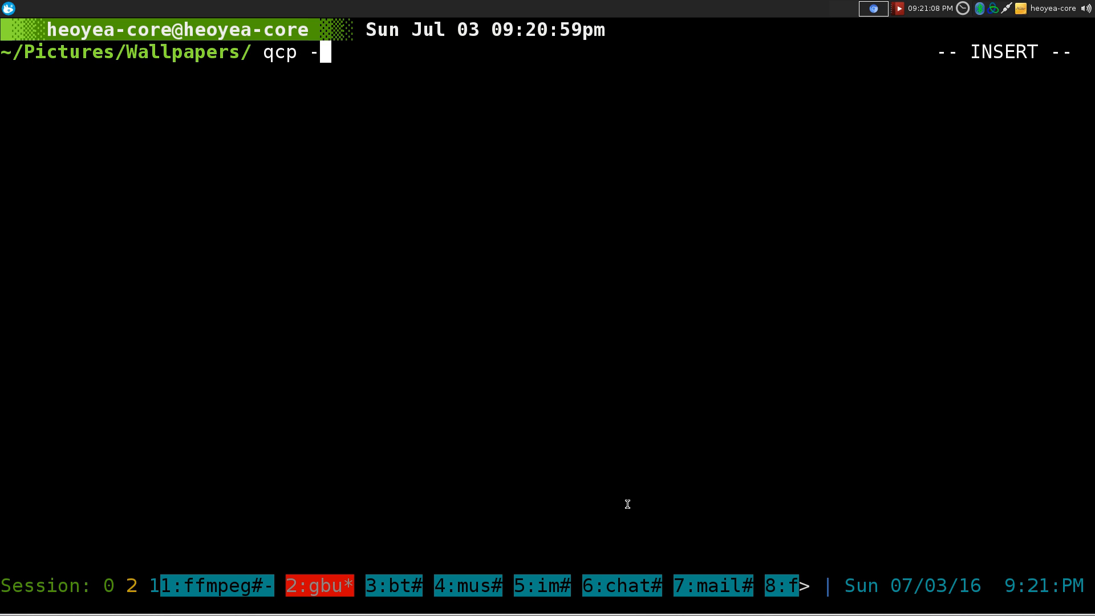
key(Return)
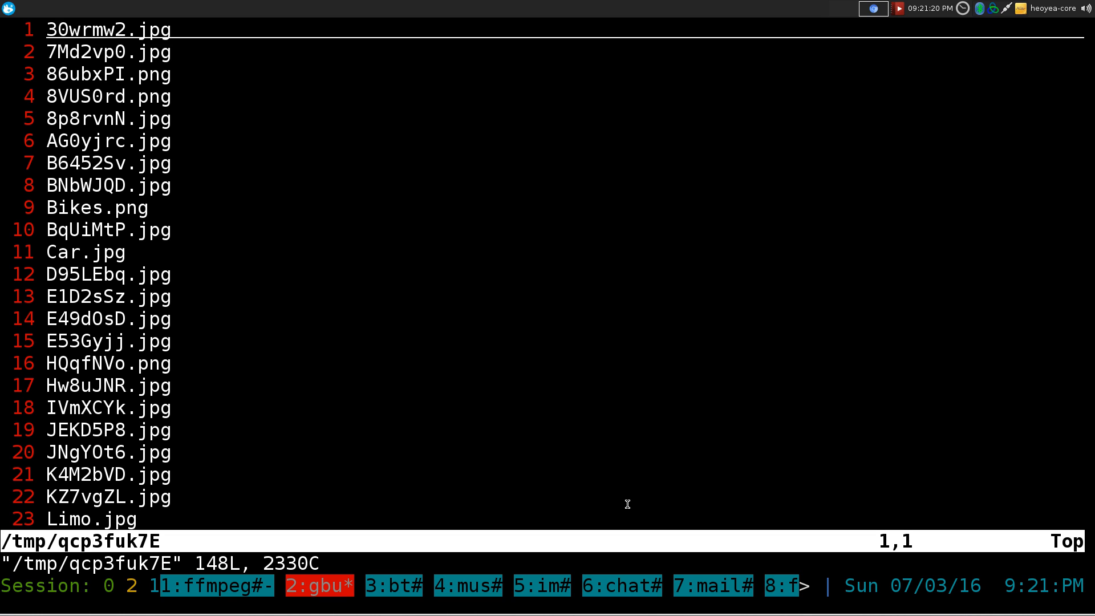
In qcp, copy 8VUS0rd.png to UniCycle.png and 8p8rvnN.jpg to Skates.jpg
key(j)
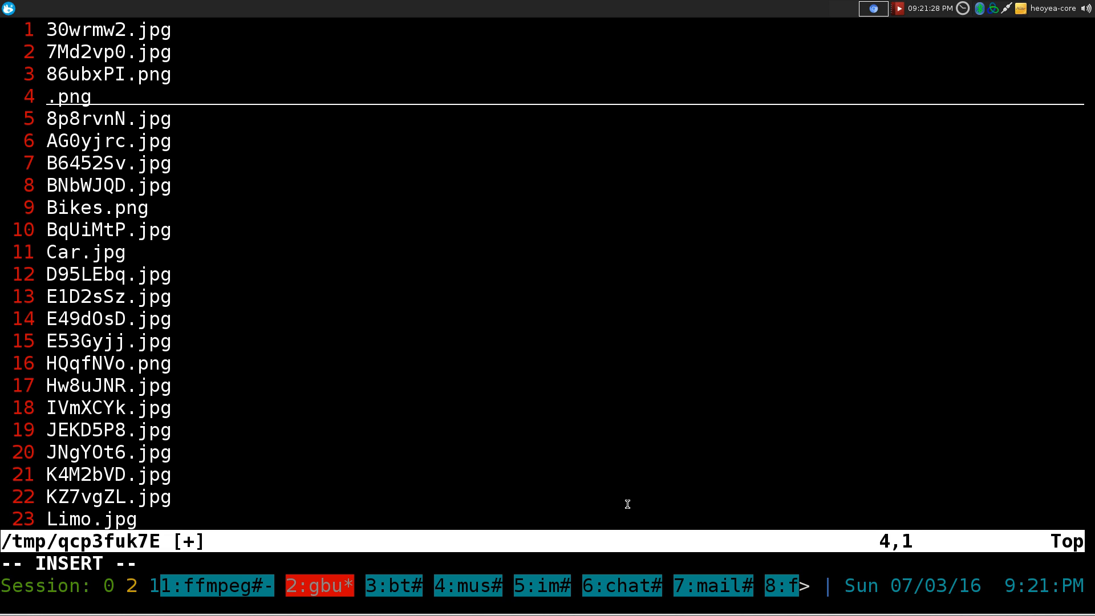
text(UniCycle)
click(542, 119)
text(Sa)
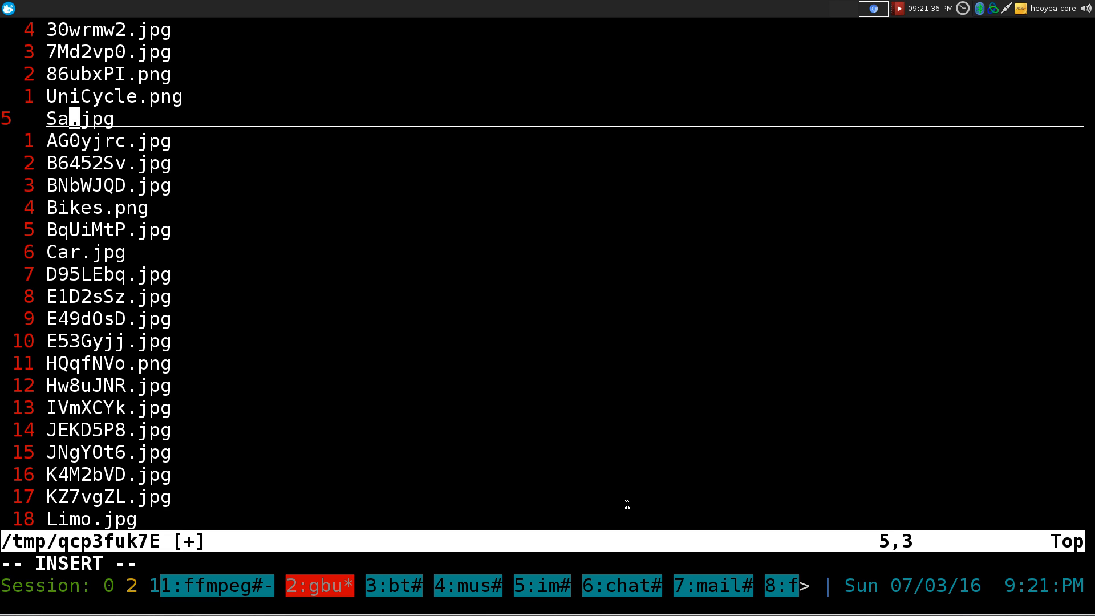
text(kat)
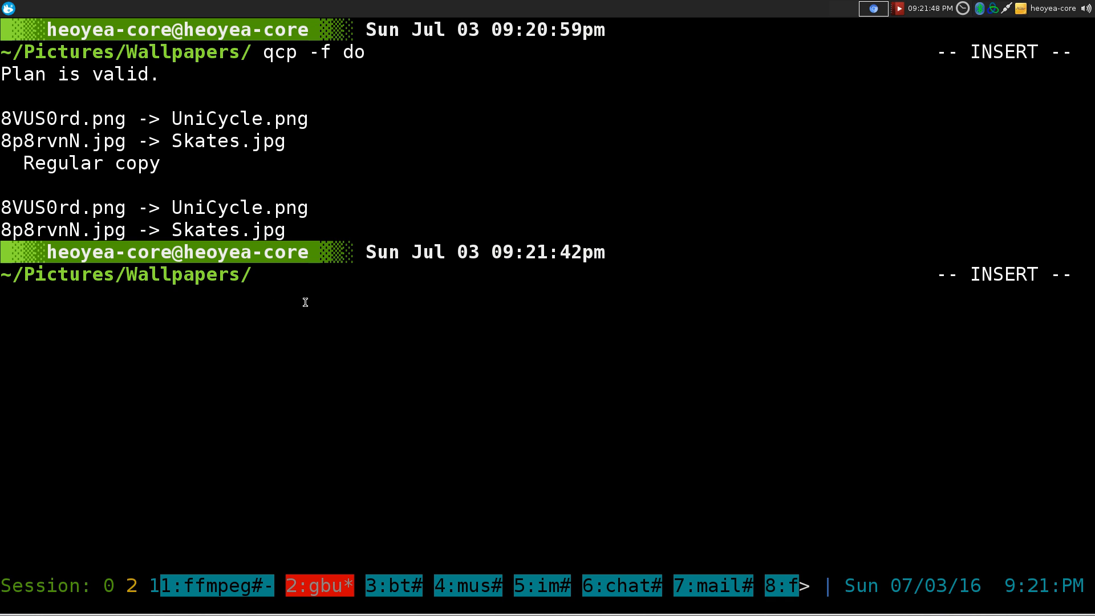
View 8VUS0rd.png and its UniCycle.png copy with feh to check they match
double_click(63, 206)
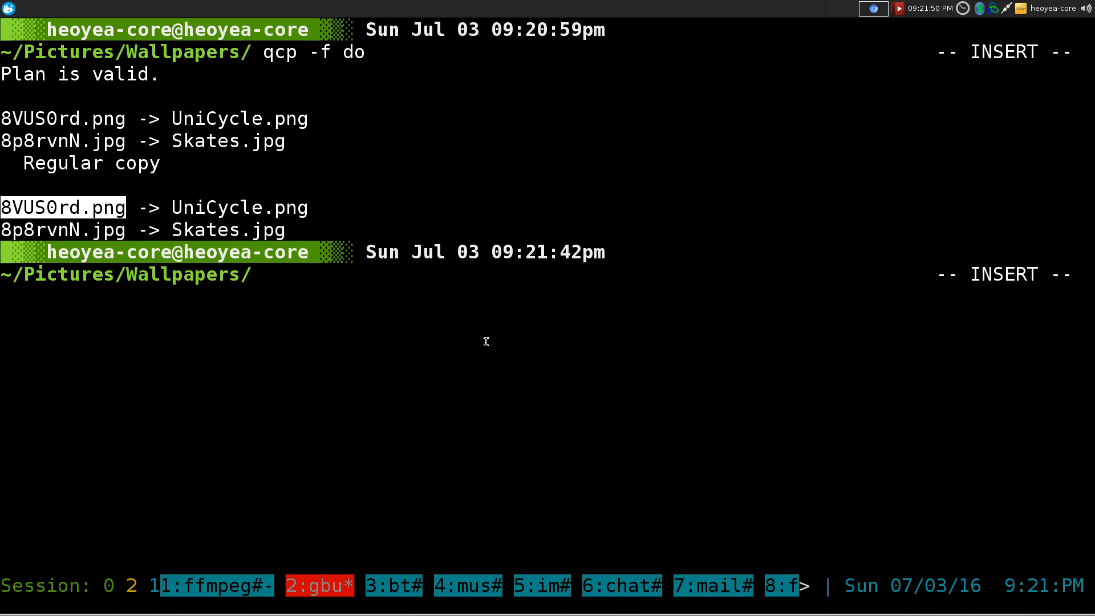
text(feh 8VUS0rd.png)
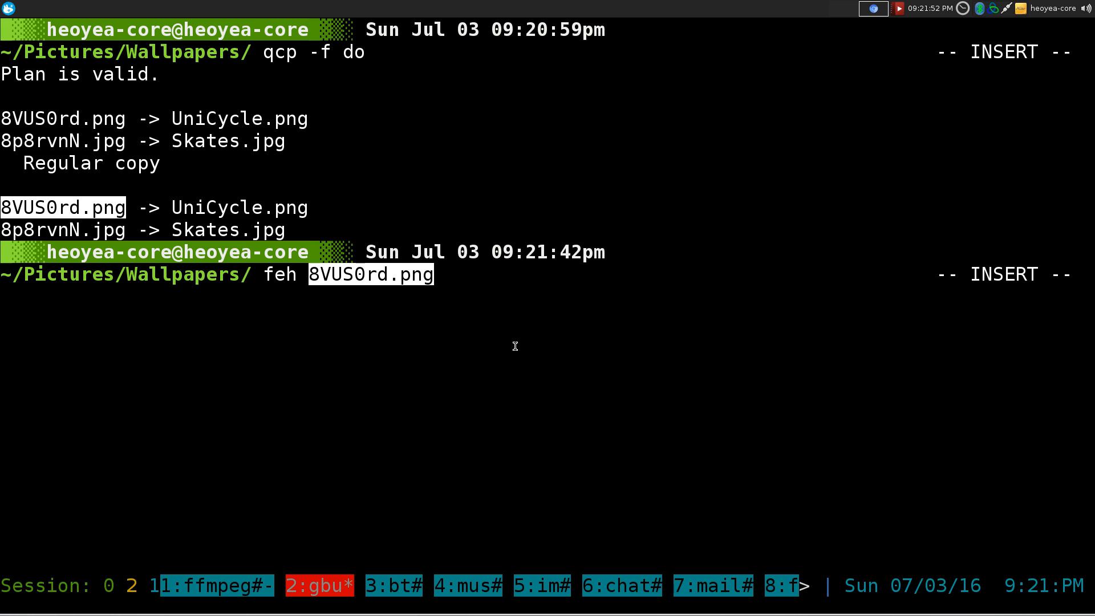
key(Return)
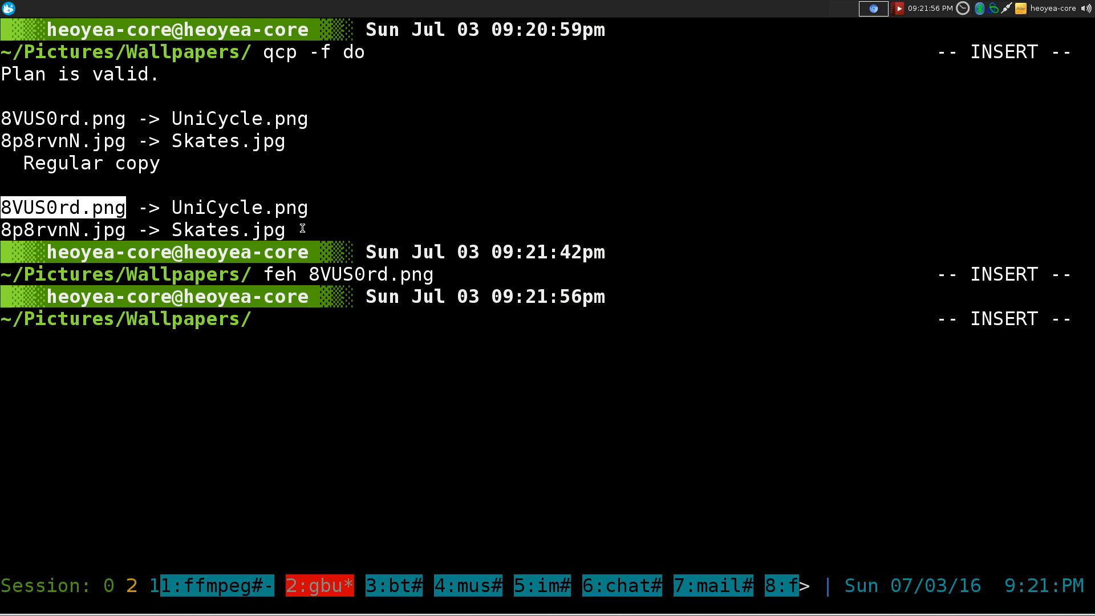
text(feh)
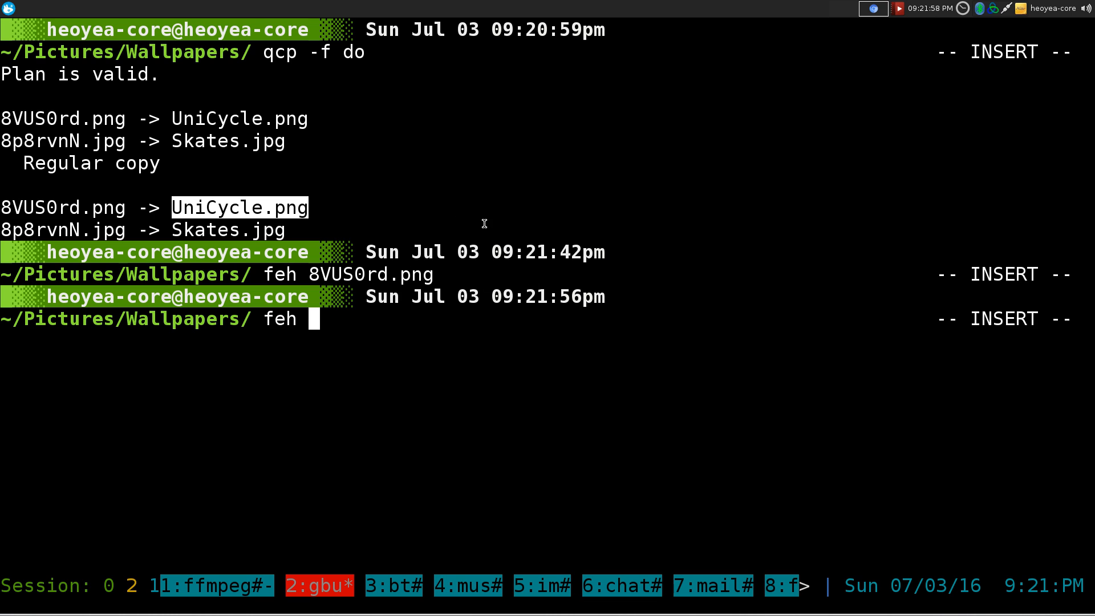
text(UniCycle.png)
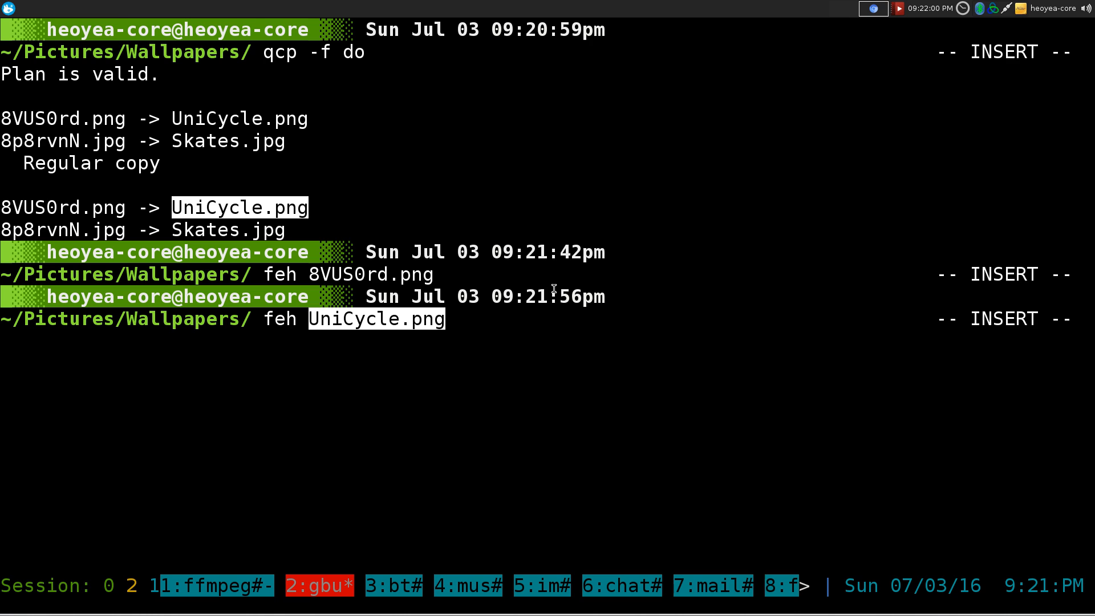
key(Return)
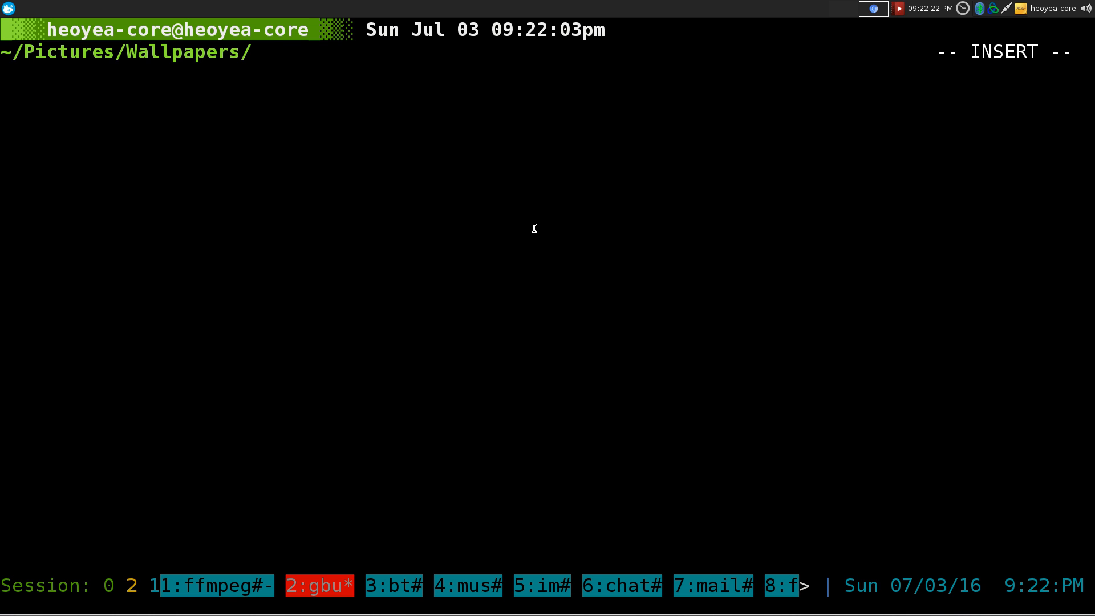
Copy Skates.jpg to RollerBlades.jpg with icp and confirm it in the folder listing
text(lst)
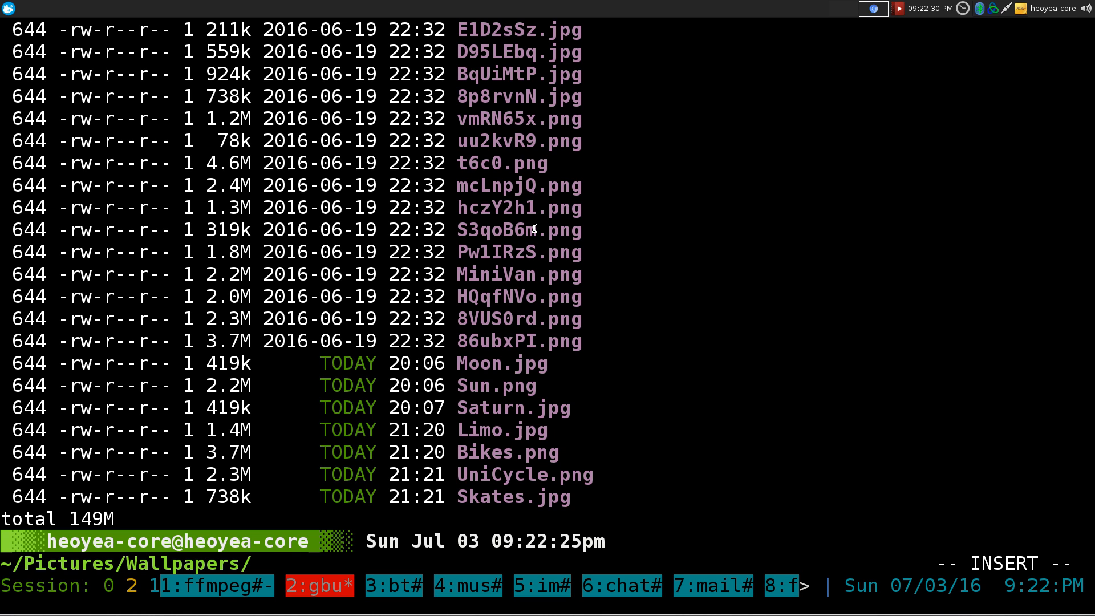
text(ic)
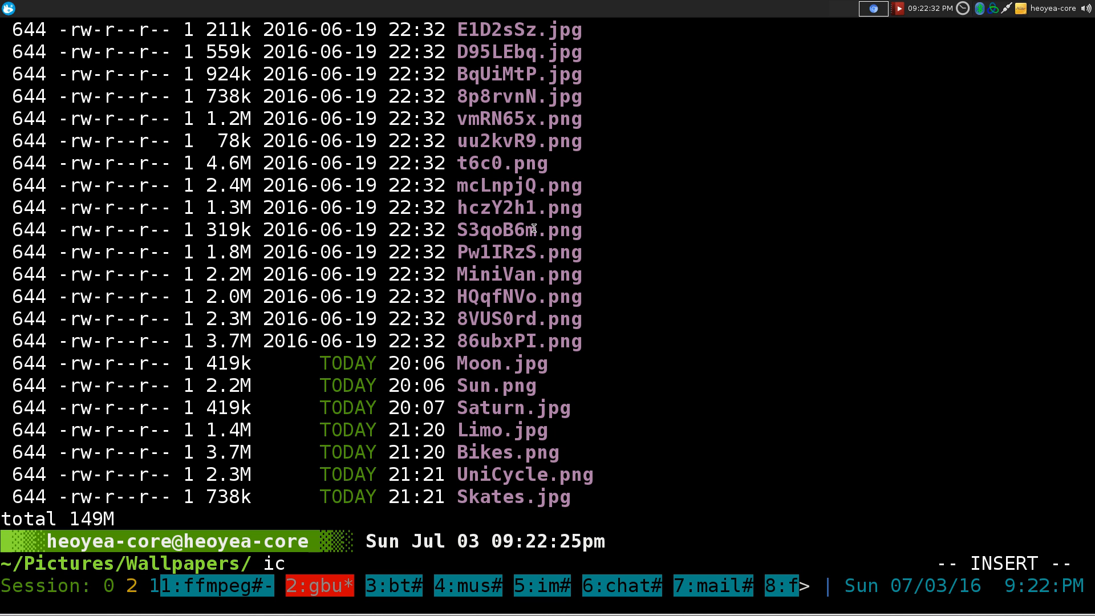
text(p)
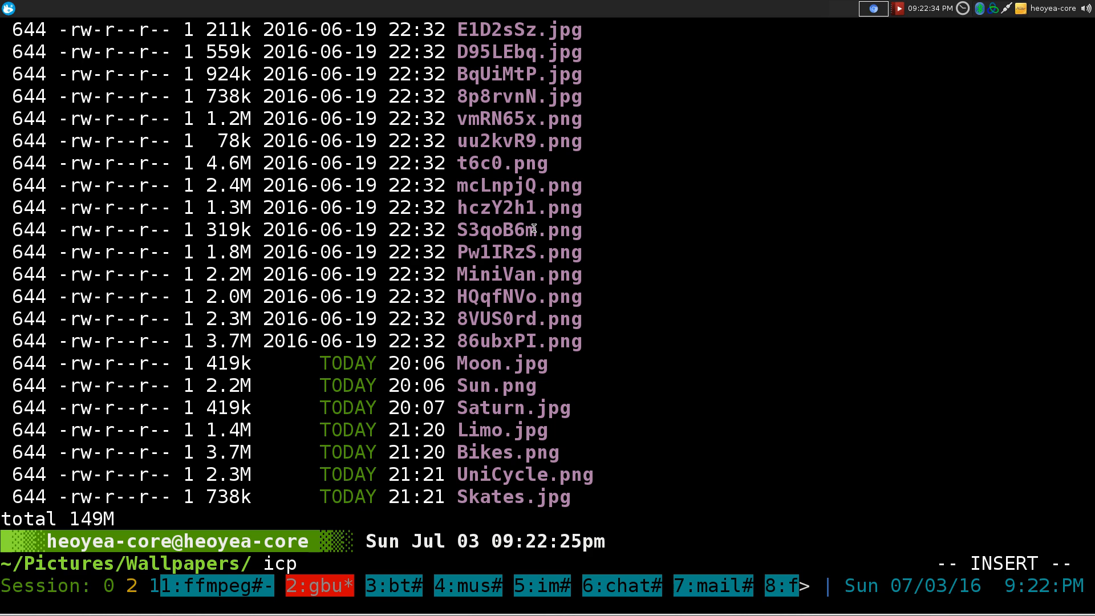
text(Skates.jpg)
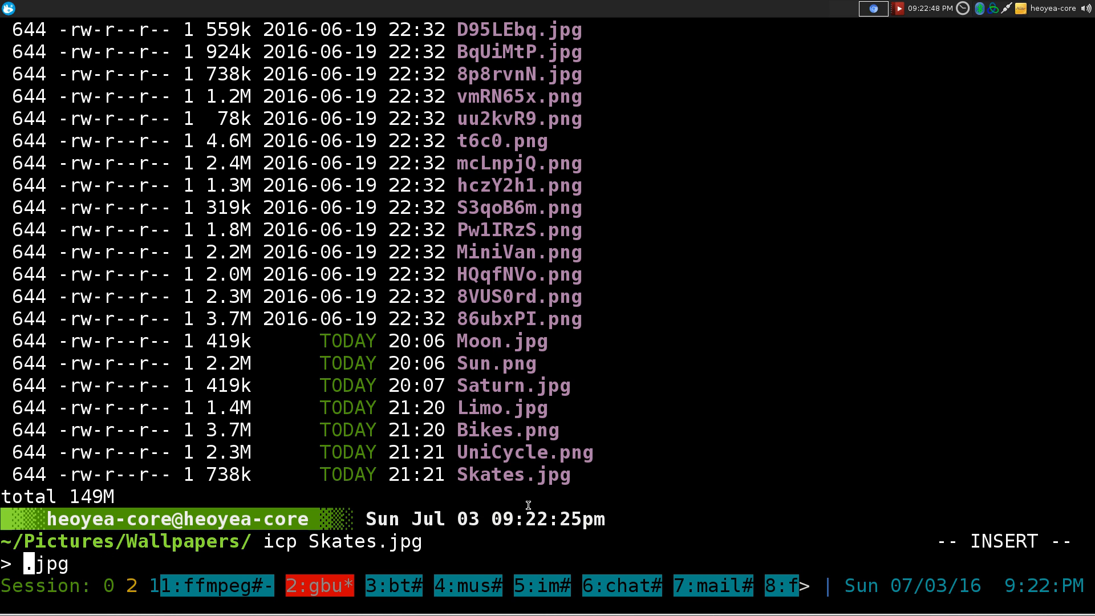
text(Rolle)
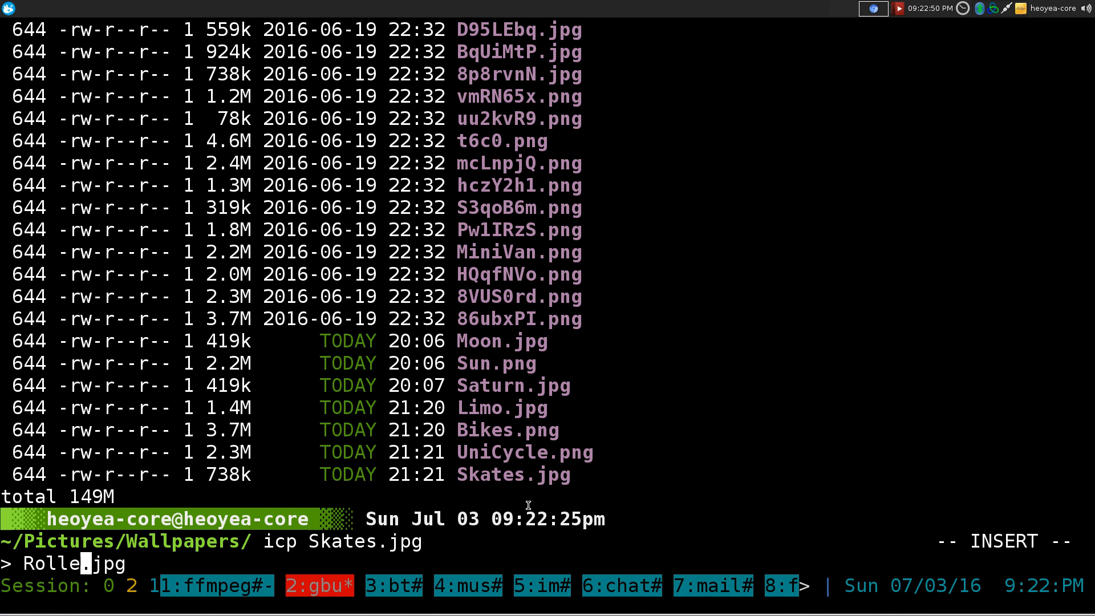
text(rBlades)
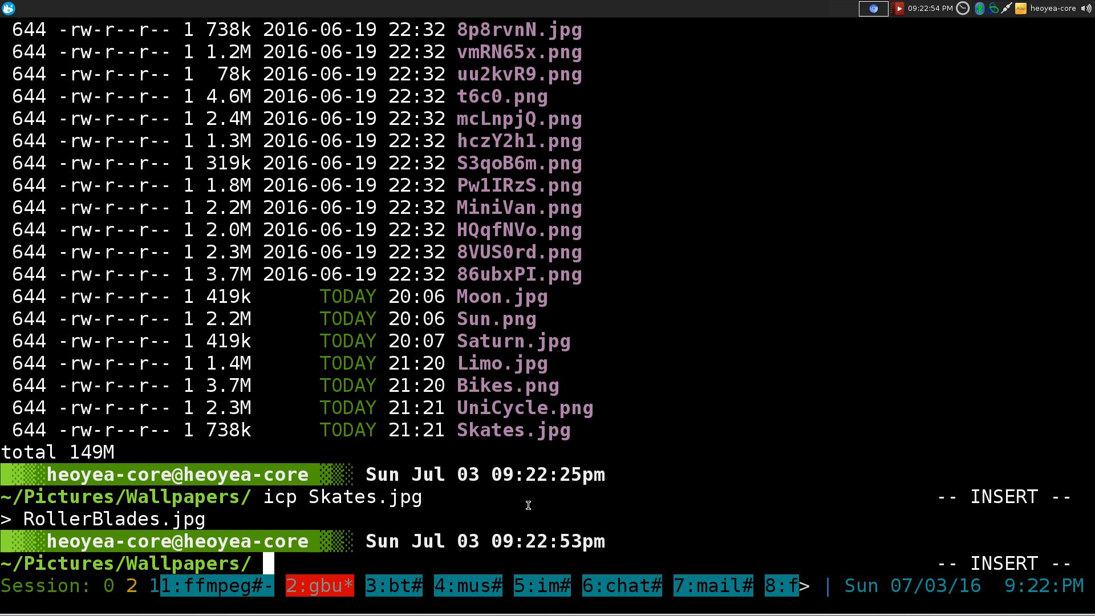
key(Return)
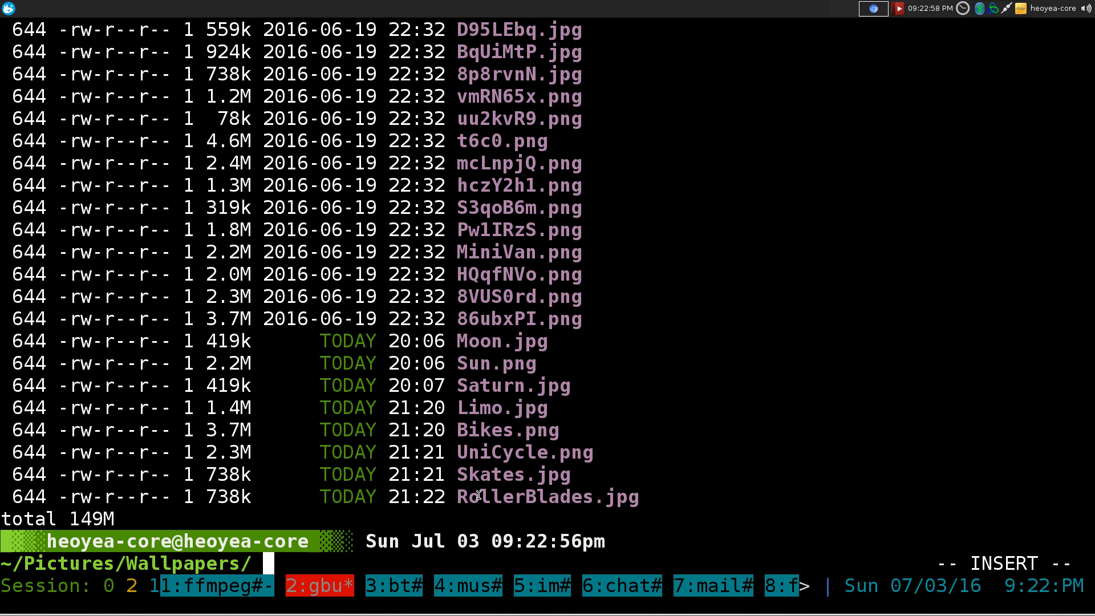
double_click(481, 474)
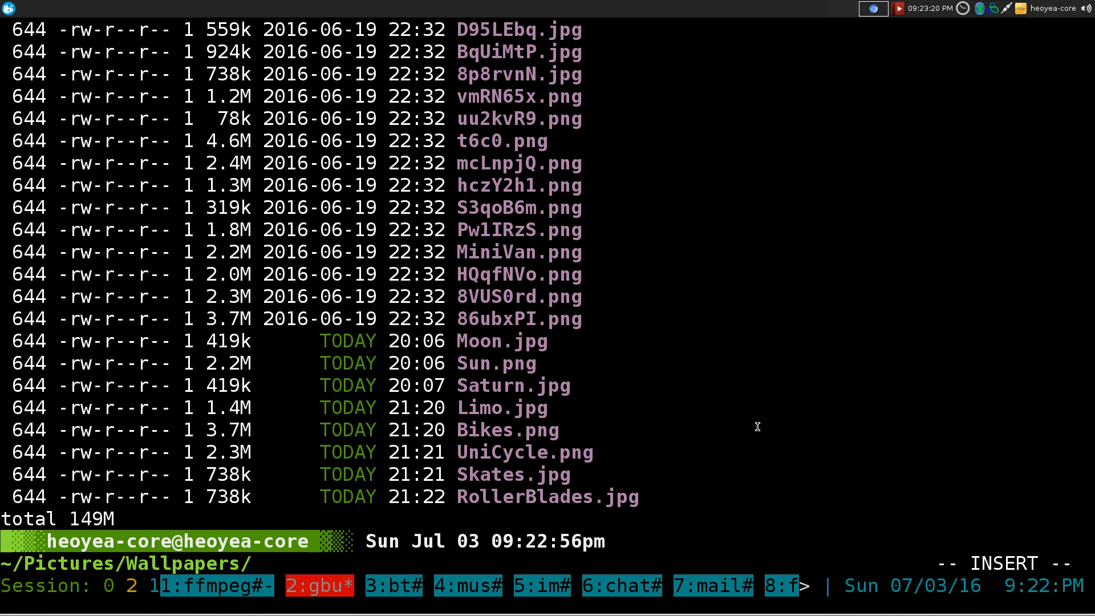
Copy Limo.jpg to Limo2.jpg with icp, then list the folder to see Limo2.jpg newest
text(icp)
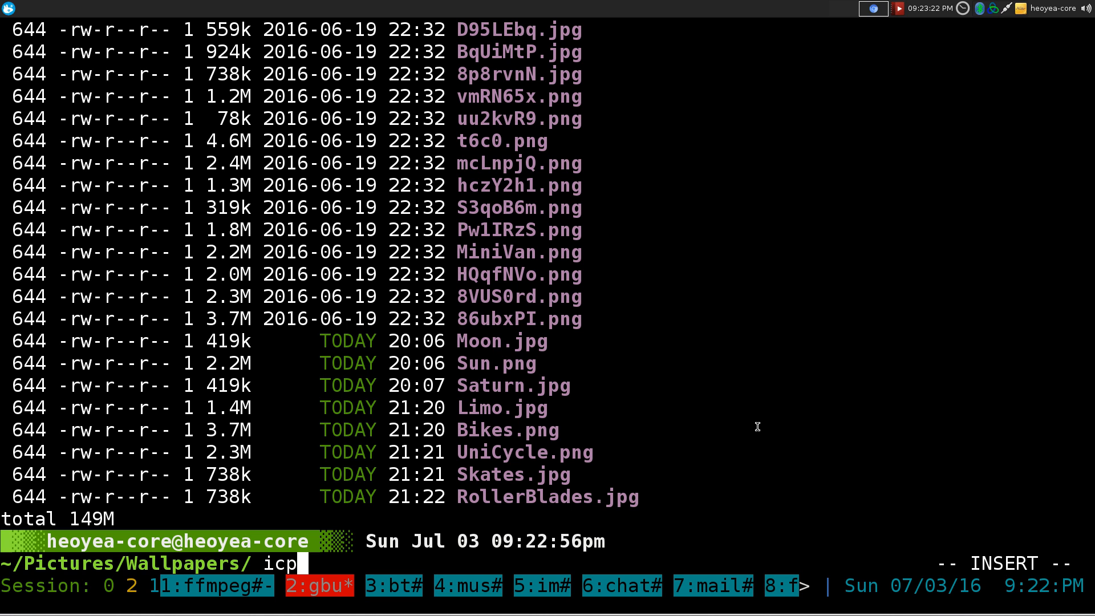
text(Lim)
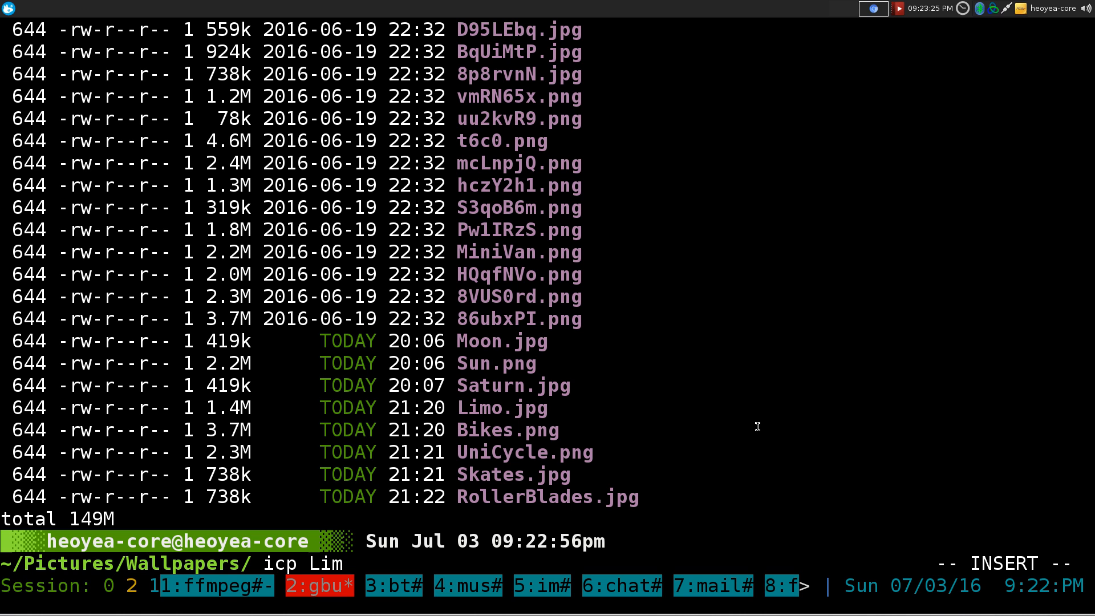
text(o.jpg)
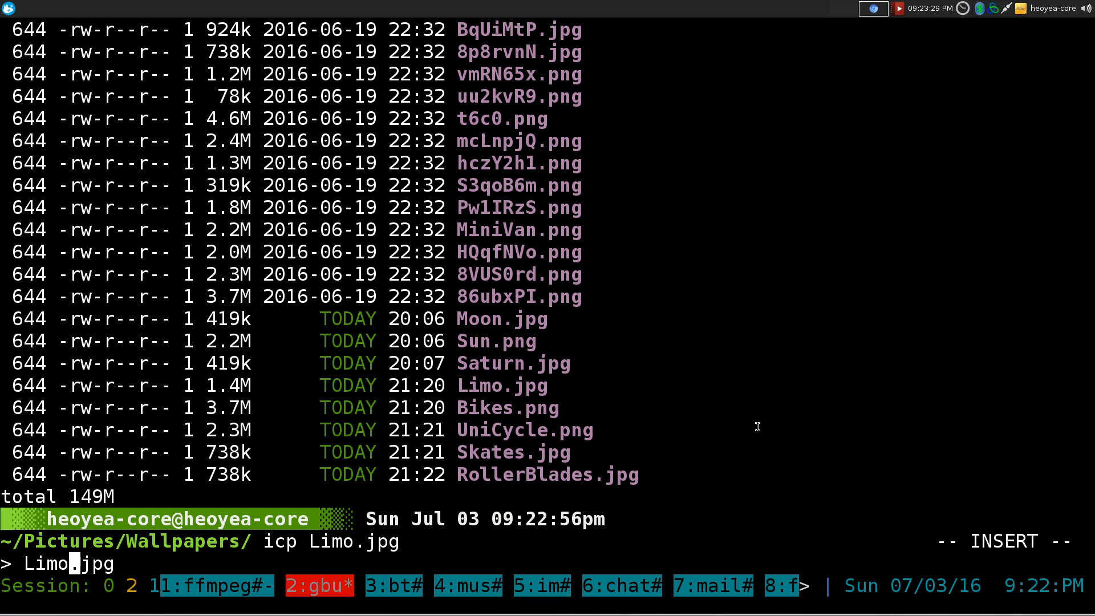
text(2)
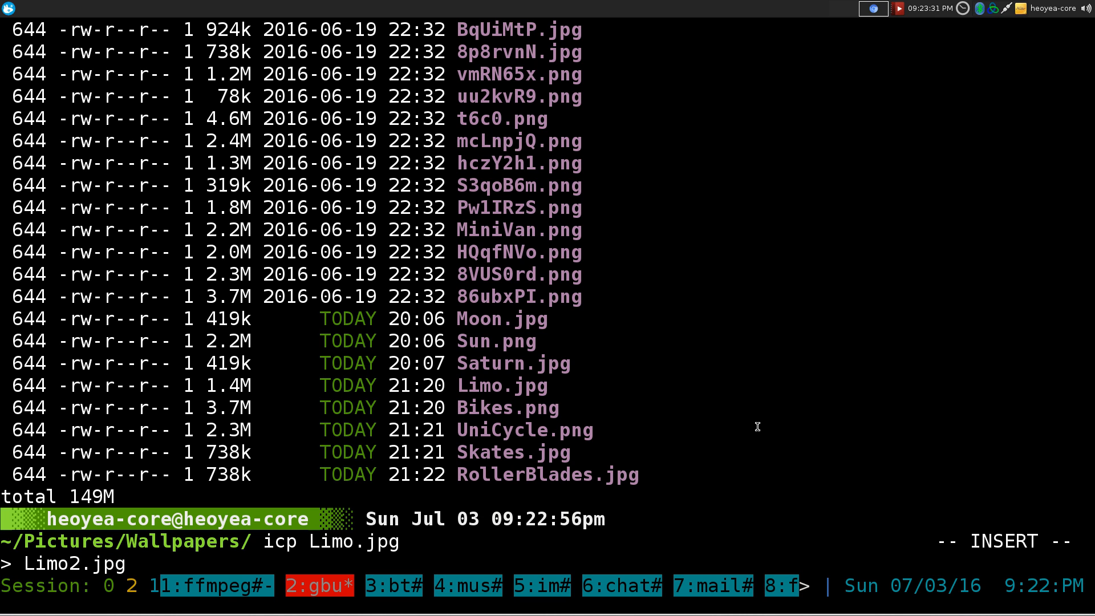
text(lst)
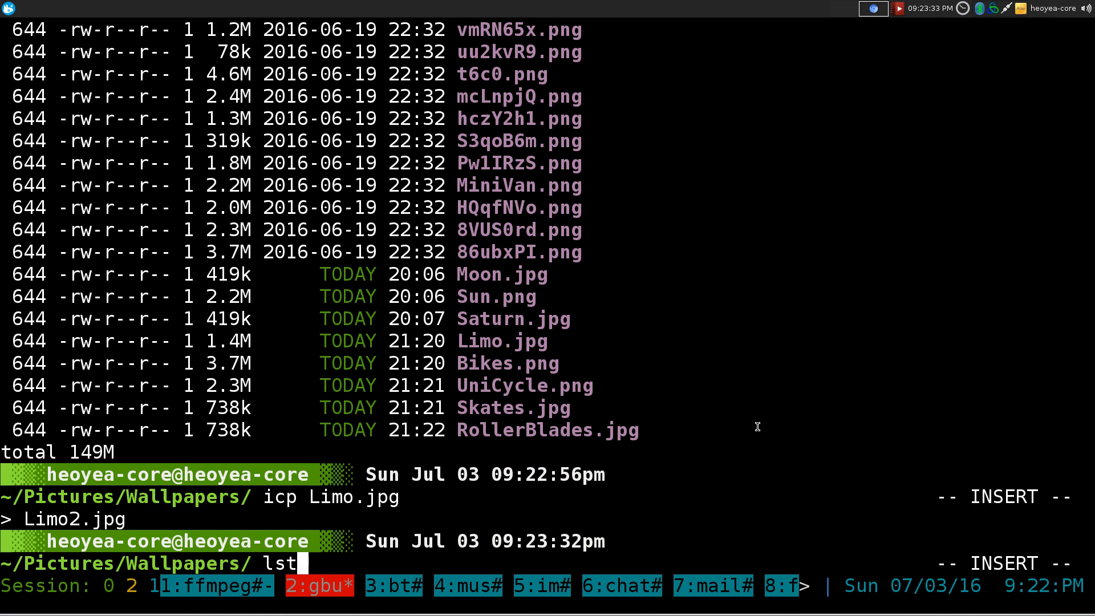
key(Return)
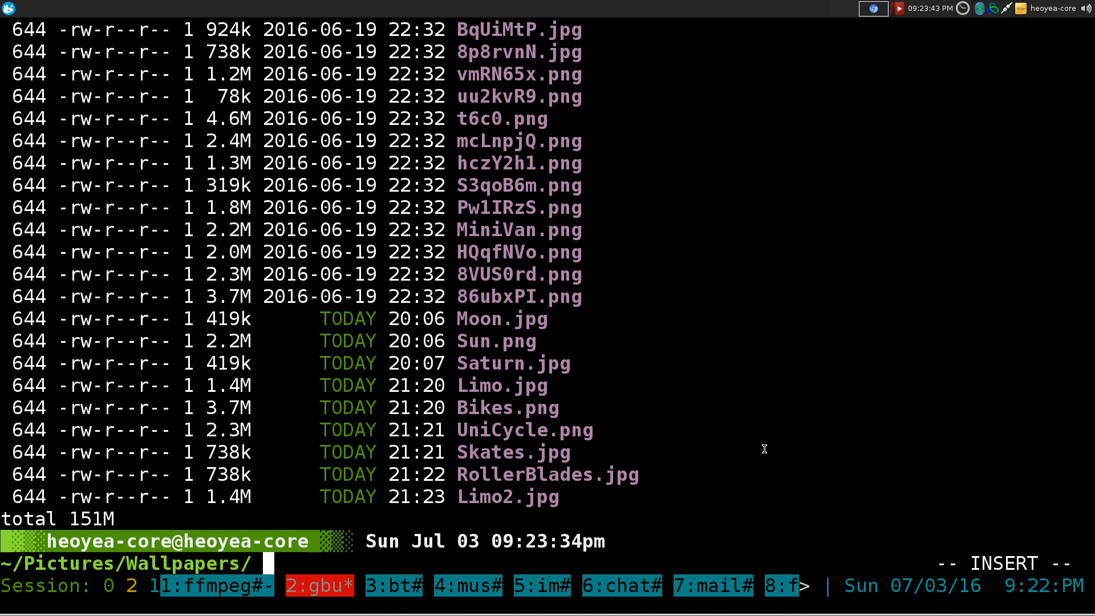
Rename Limo2.jpg to NOTLimo.jpg using imv's interactive name edit
text(i)
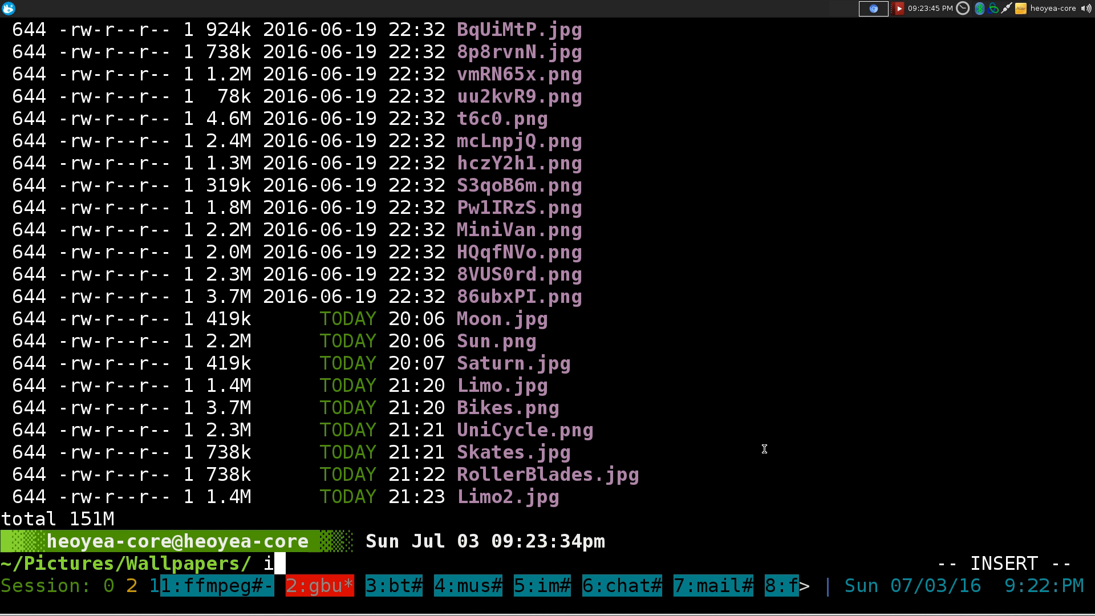
text(mv)
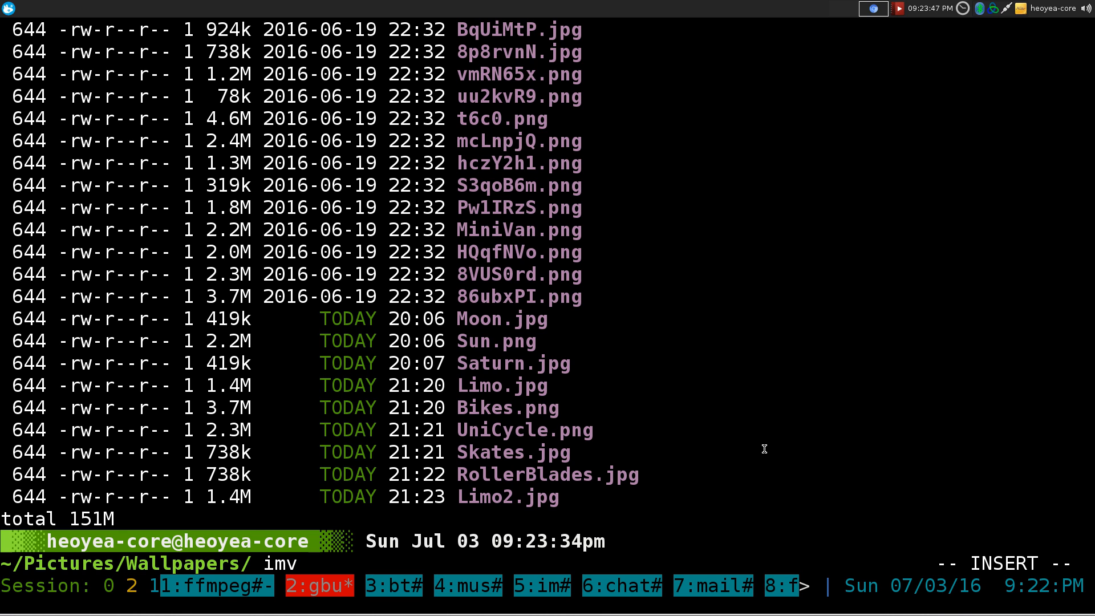
text(Limo2.jpg)
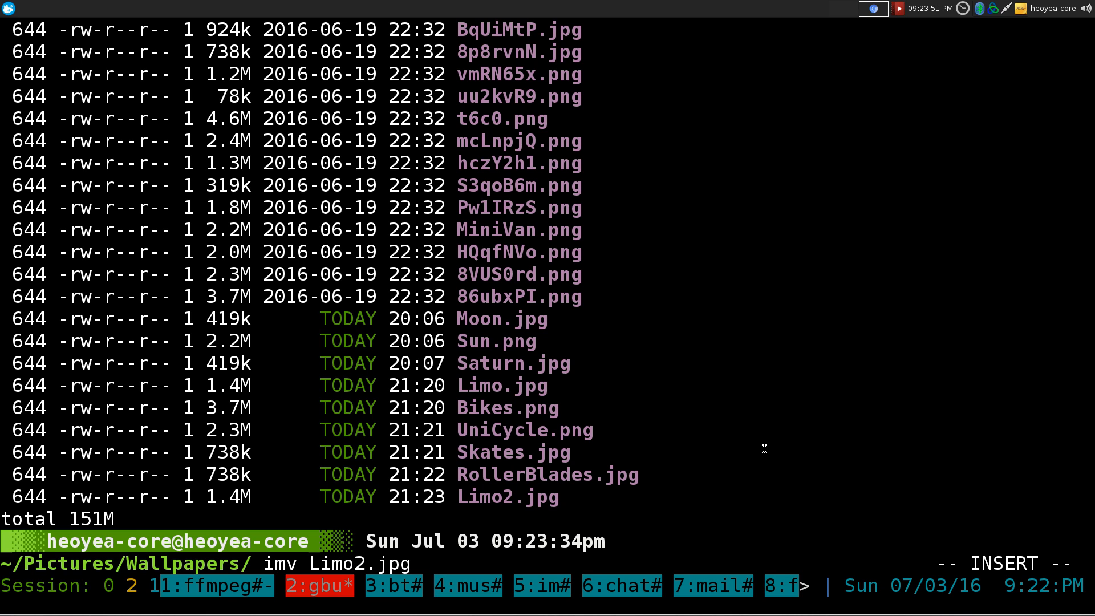
key(Return)
text(.jpg)
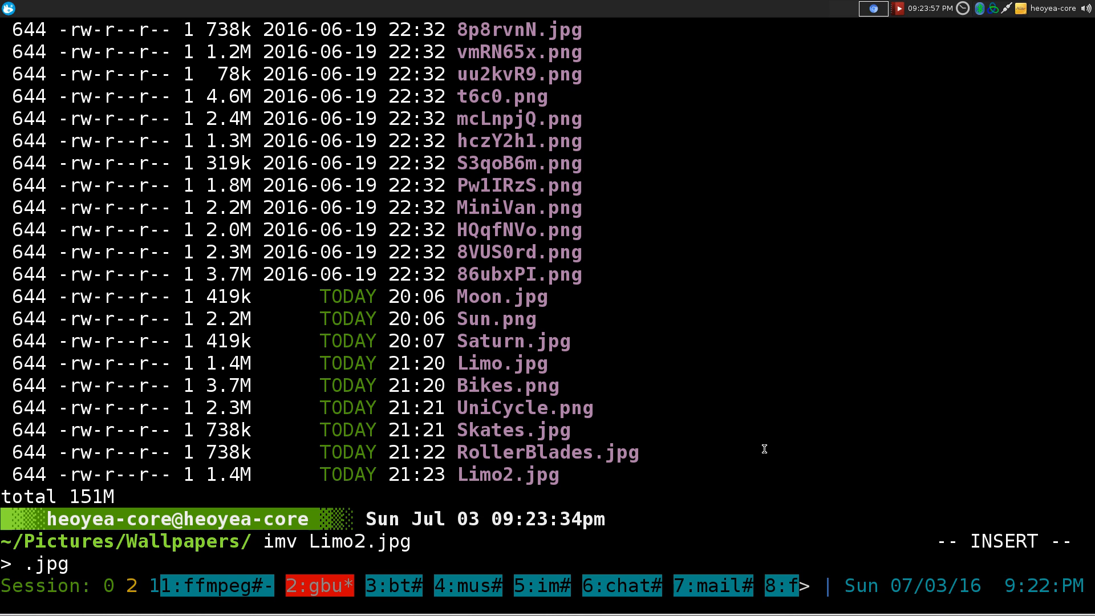
text(NOT)
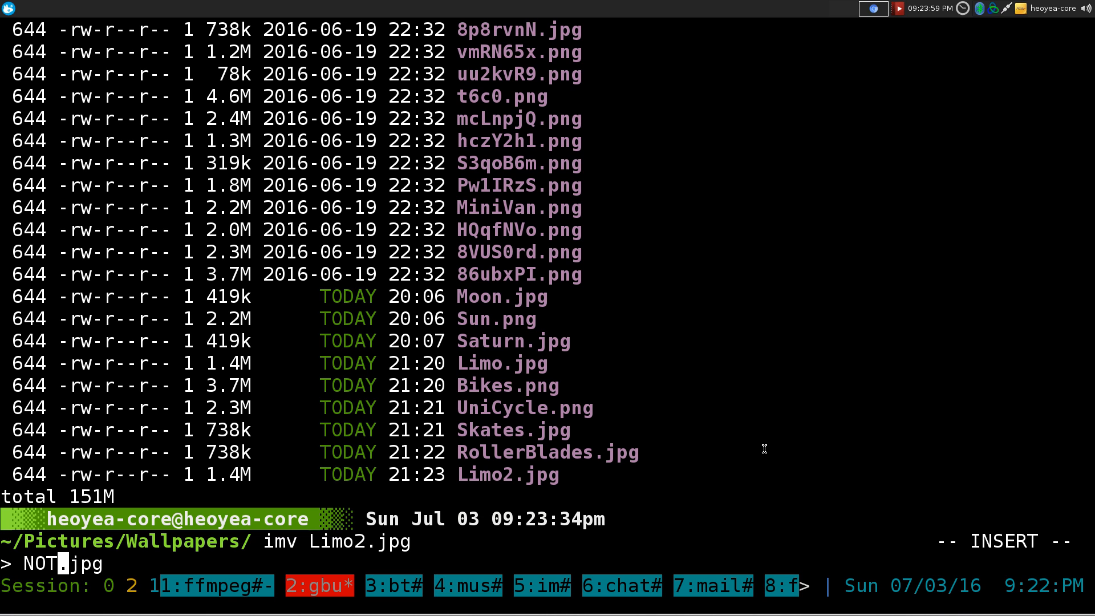
text(Lim)
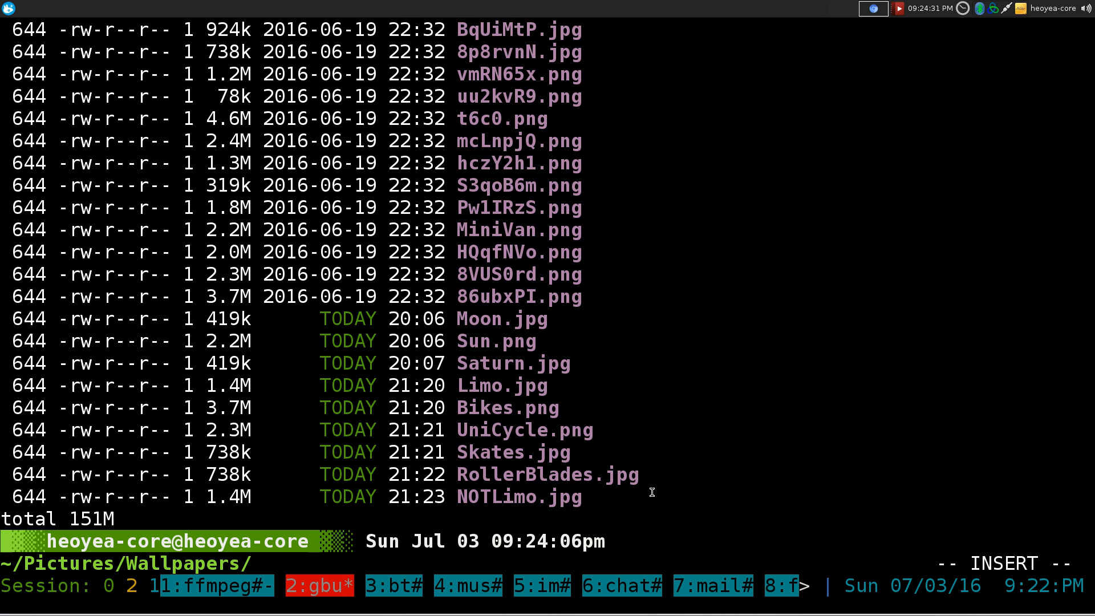
Search Google for mp3 index pages with 'sr mp3google kpop' in the text browser
text(sr mp3google kpop)
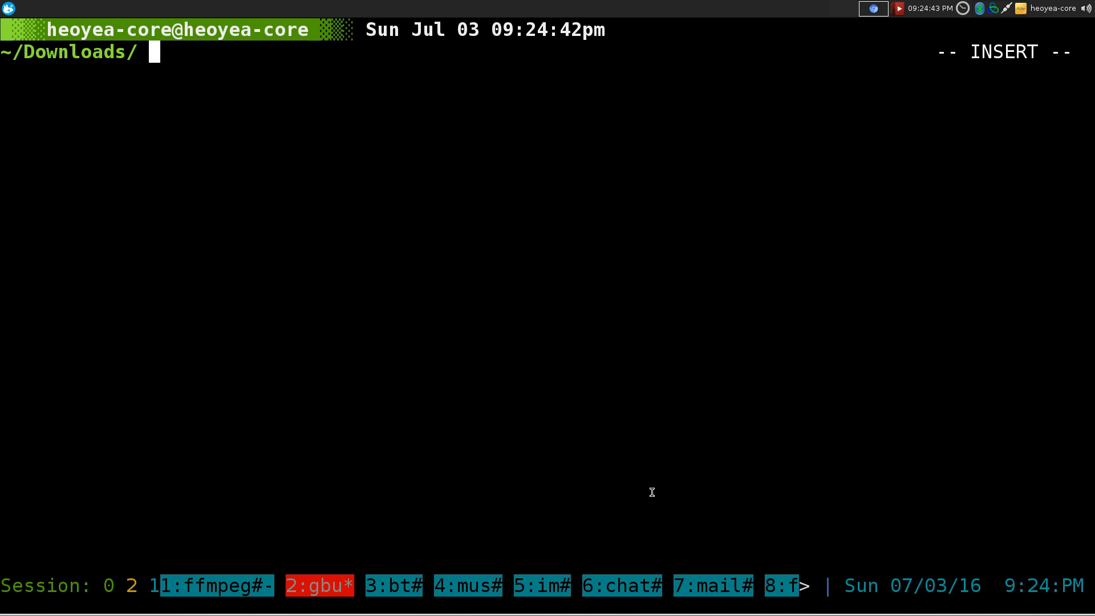
text(sr mp3google kpop)
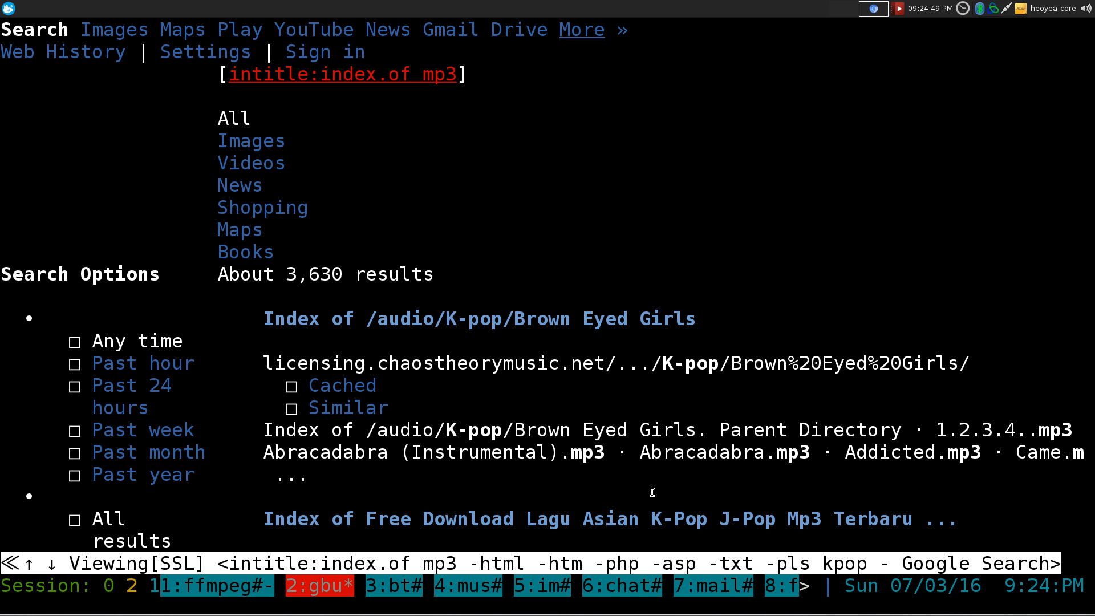
Follow the Brown Eyed Girls audio index and choose Hold the Line (Instrumental).mp3 to save
key(f)
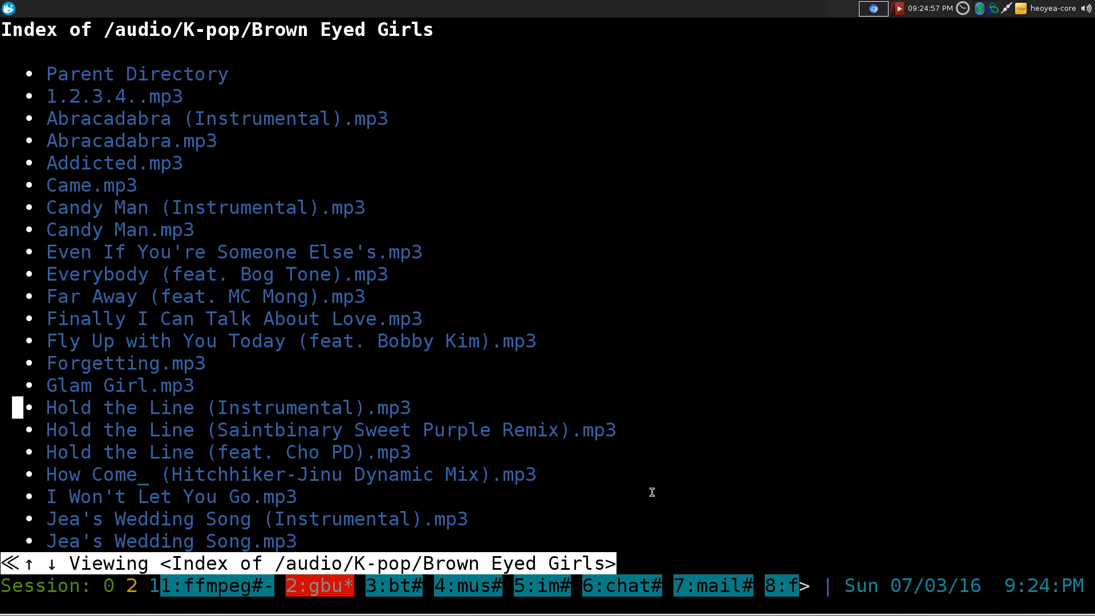
mouse_move(64, 407)
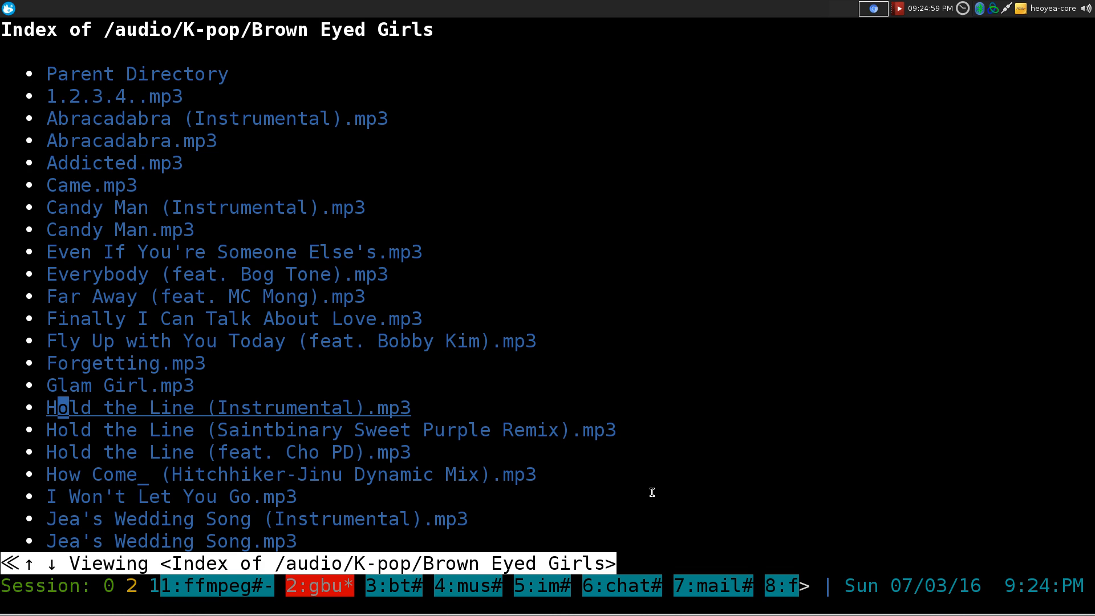
mouse_move(273, 407)
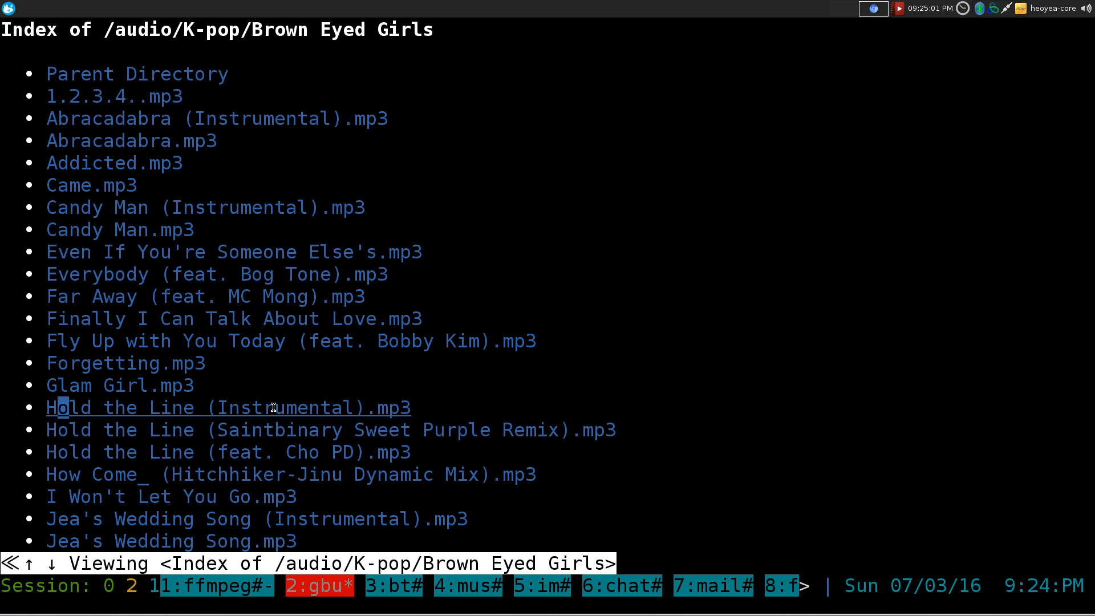
click(228, 407)
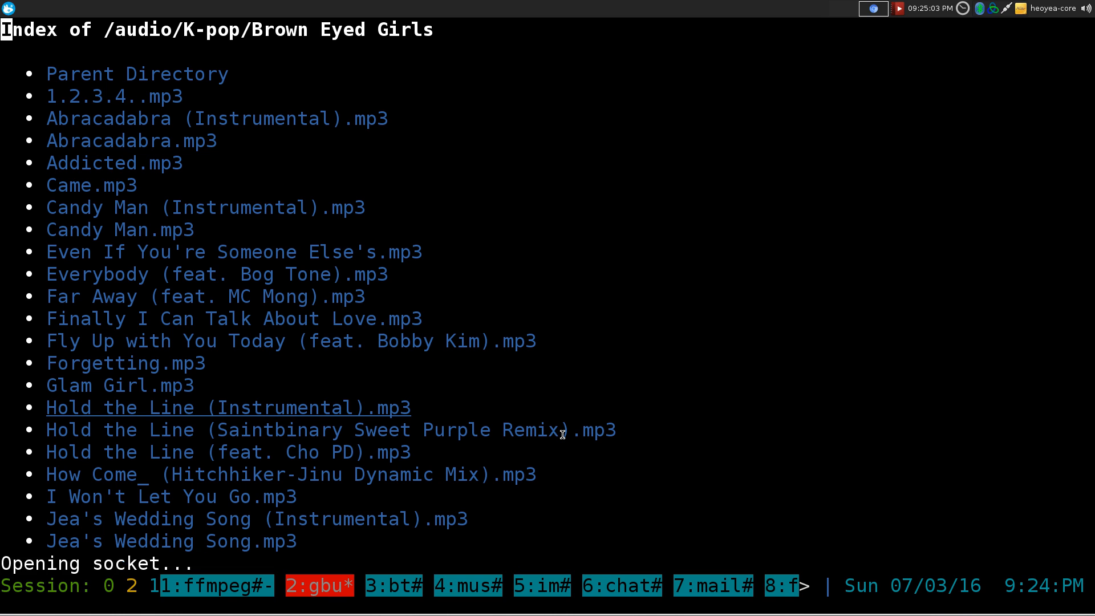
click(228, 408)
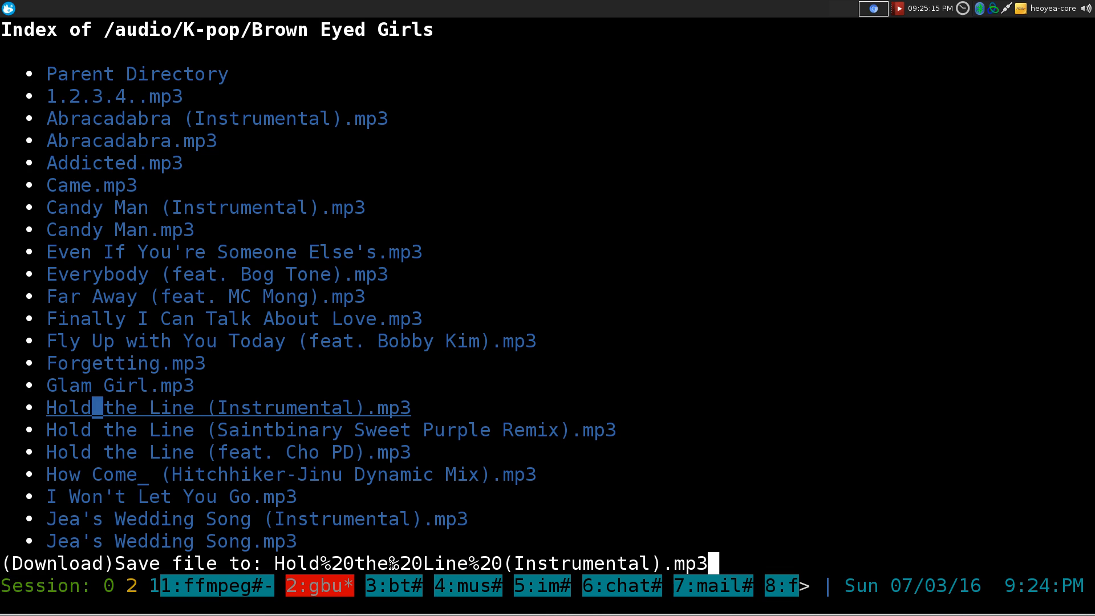
mouse_move(760, 442)
text(ls)
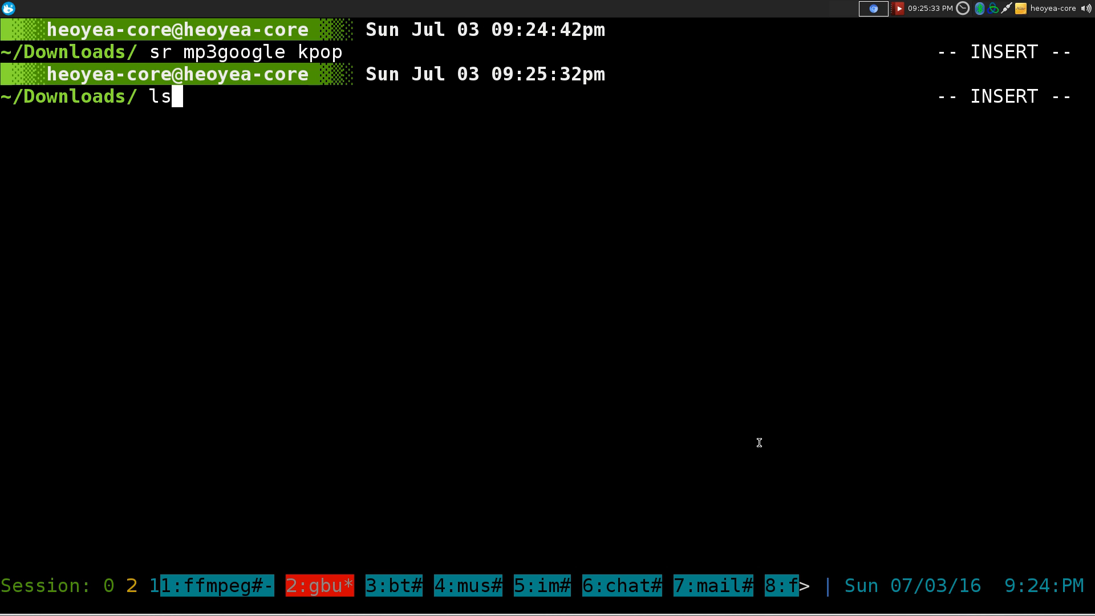
List Downloads and enter deurlname "Hold%20the%20Line%20(Instrumental).mp3" to clean the %20 codes
text(t)
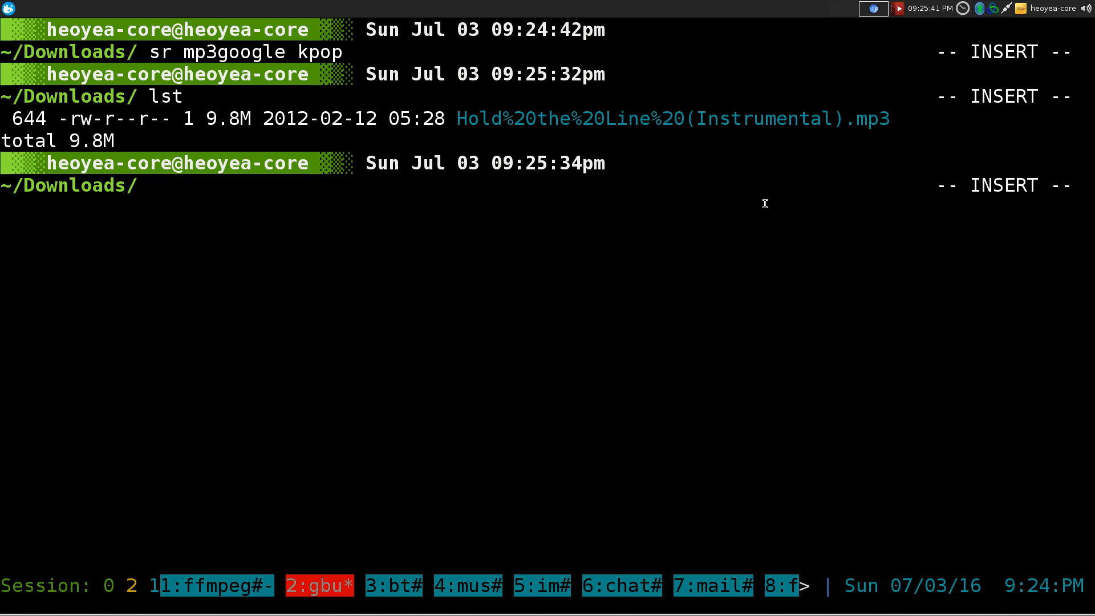
text(deur)
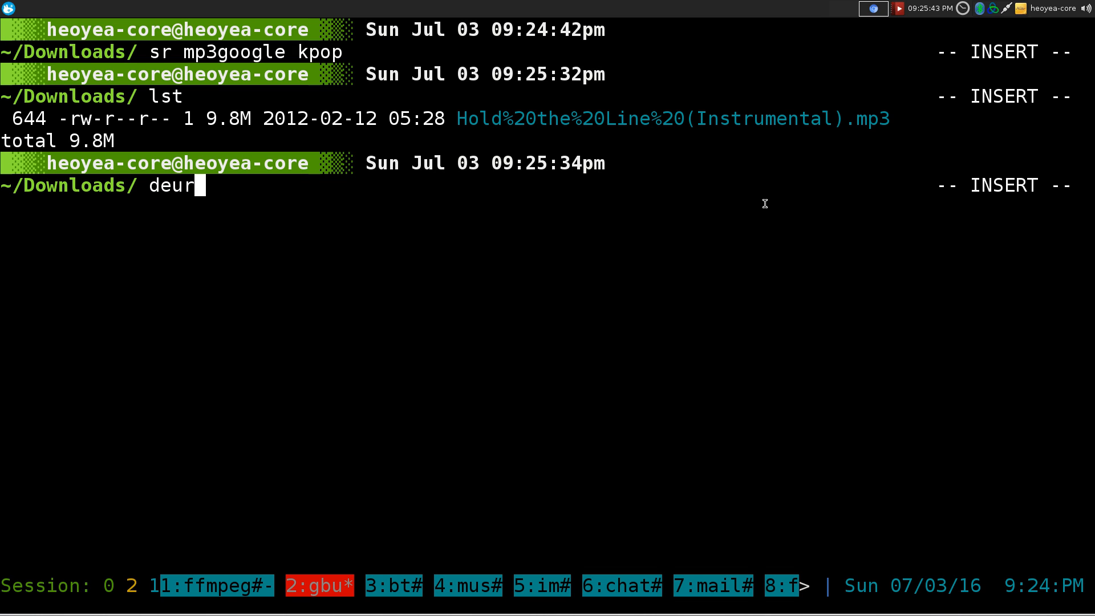
text(lname)
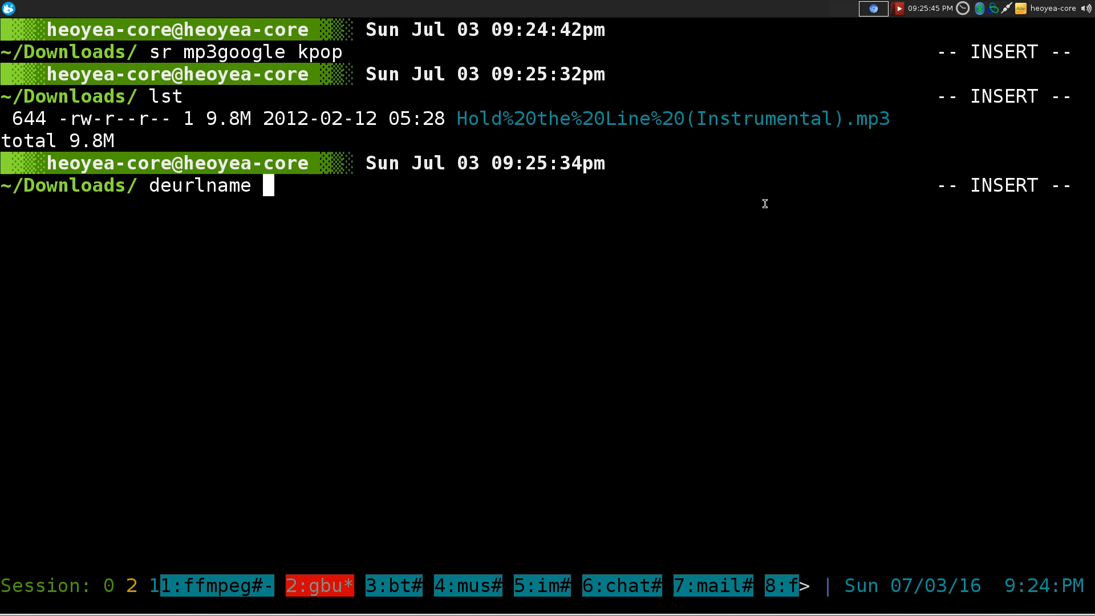
text("Hold%20the%20Line%20(Instrumental).mp3")
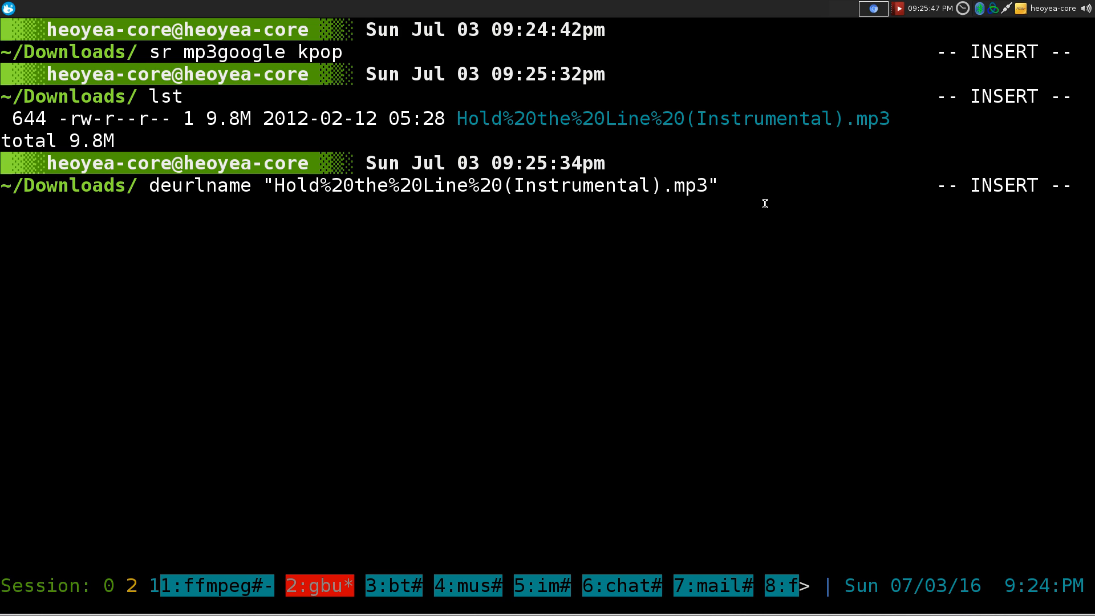